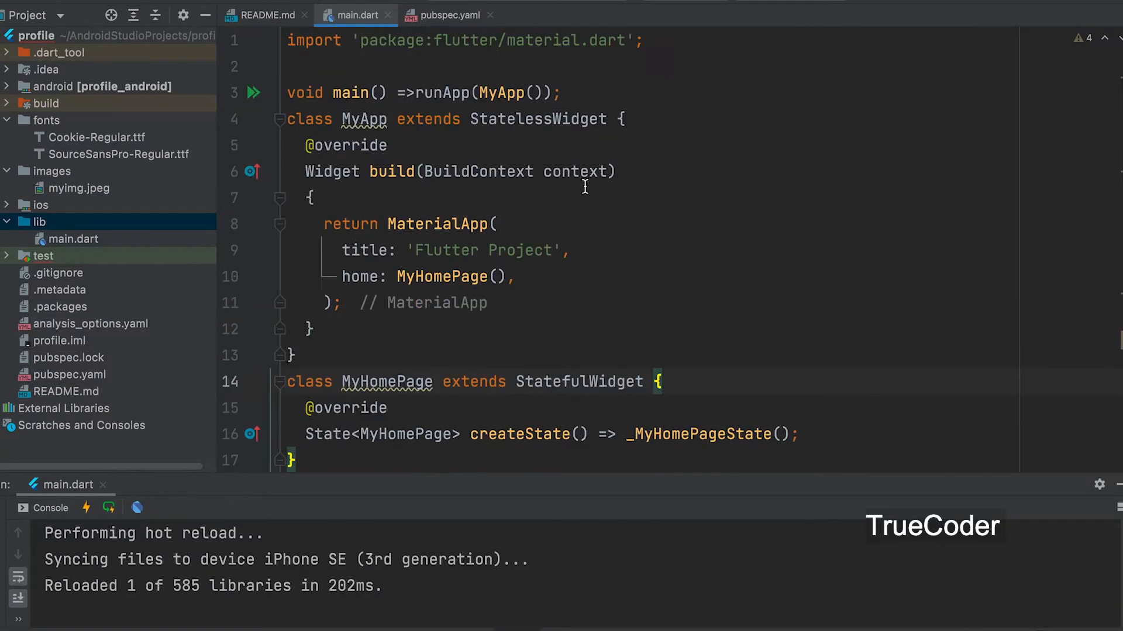
- Scroll down to the _MyHomePageState build method and give the AppBar an empty actions list
scroll(down, 3)
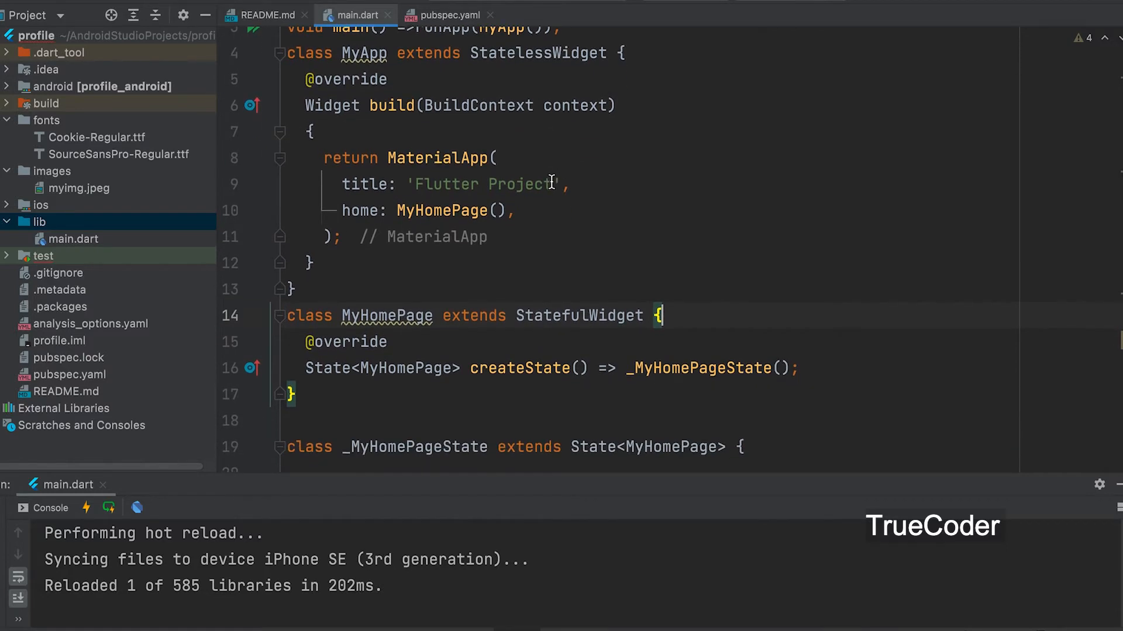
scroll(down, 3)
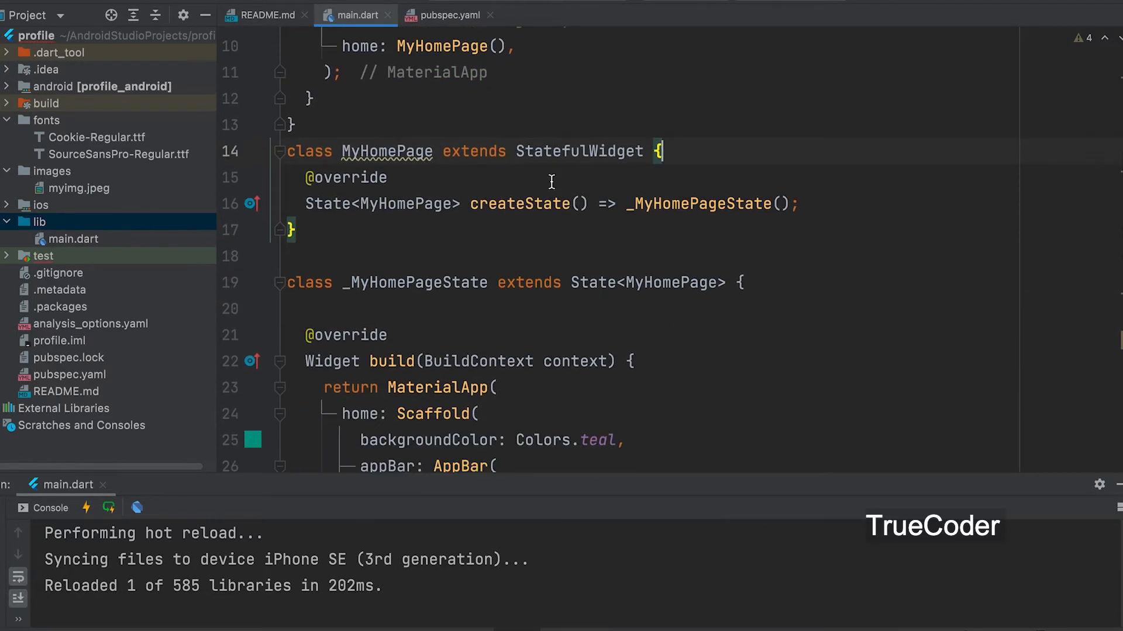
scroll(down, 3)
text(actions: [],)
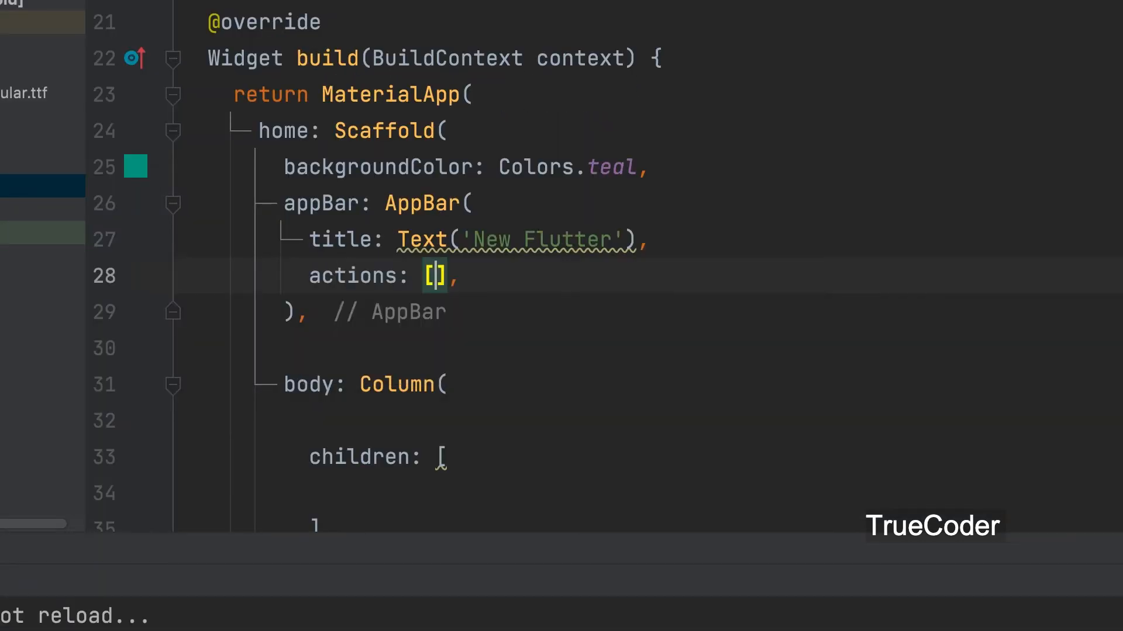
- Write IconButton(onPressed: (){}, icon: Icon(Icons.add)) inside the actions list and reformat
key(enter)
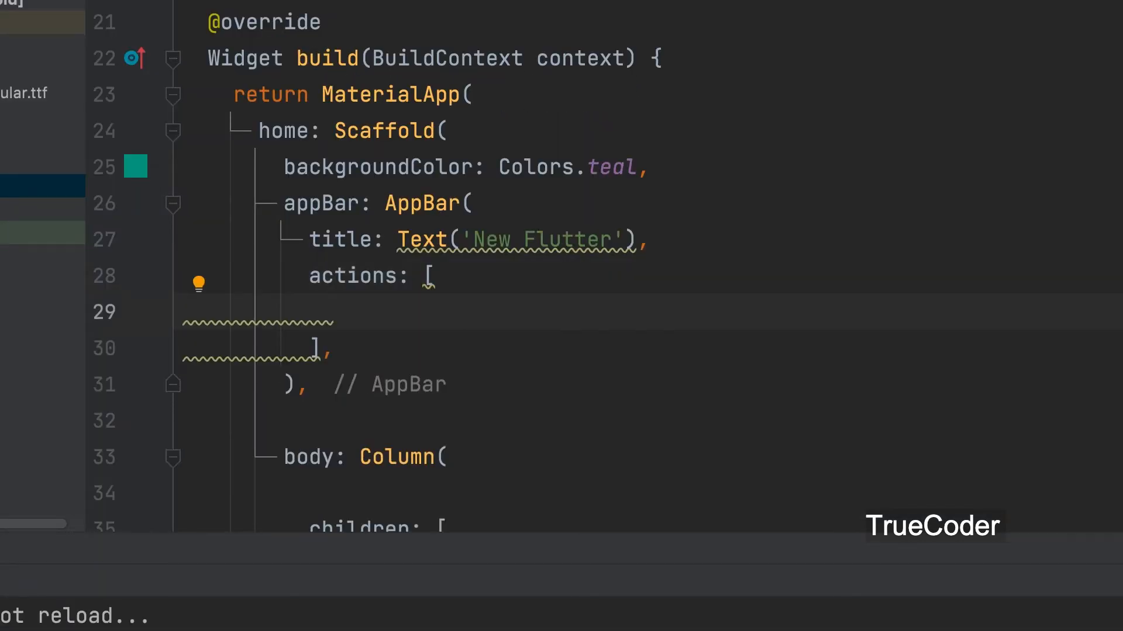
text(IconButton(onPressed: onPressed, icon: icon)
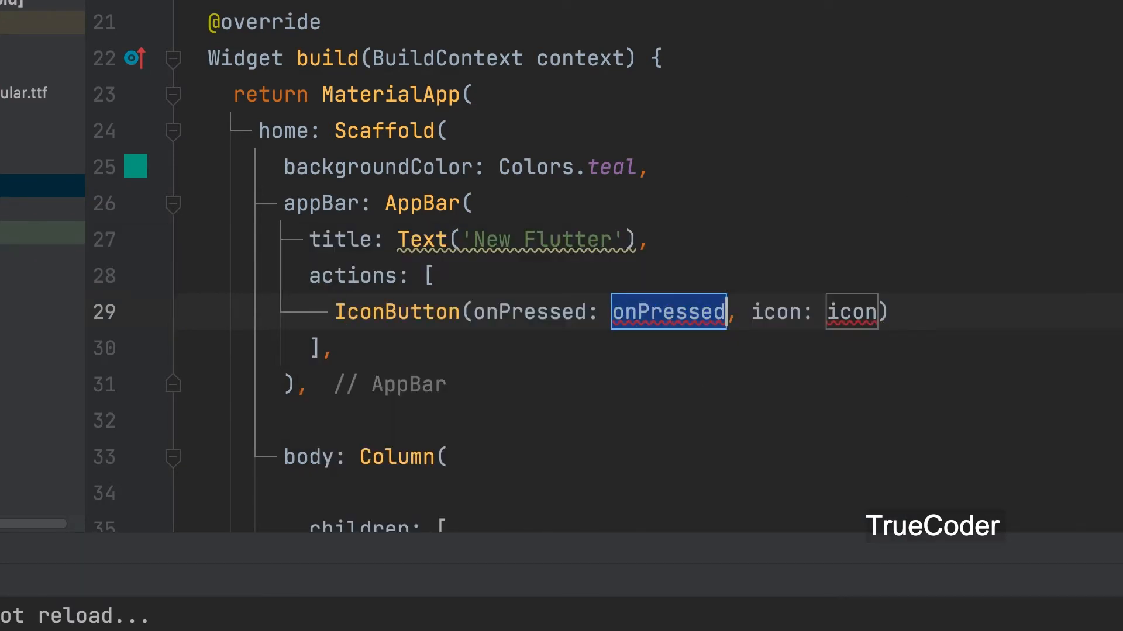
text((){})
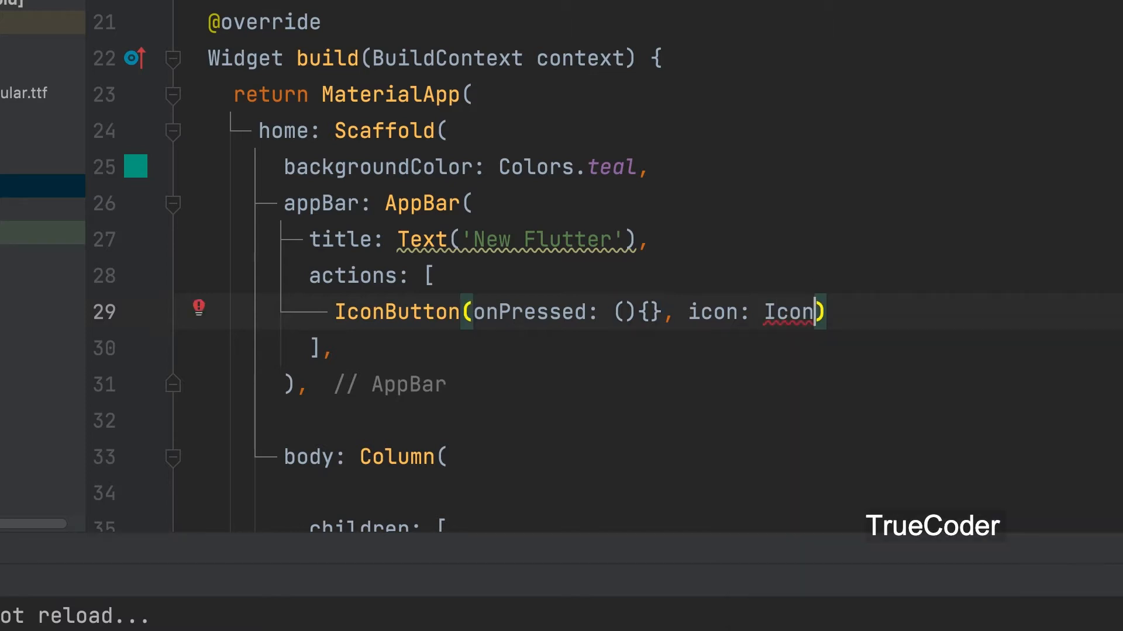
text((I)
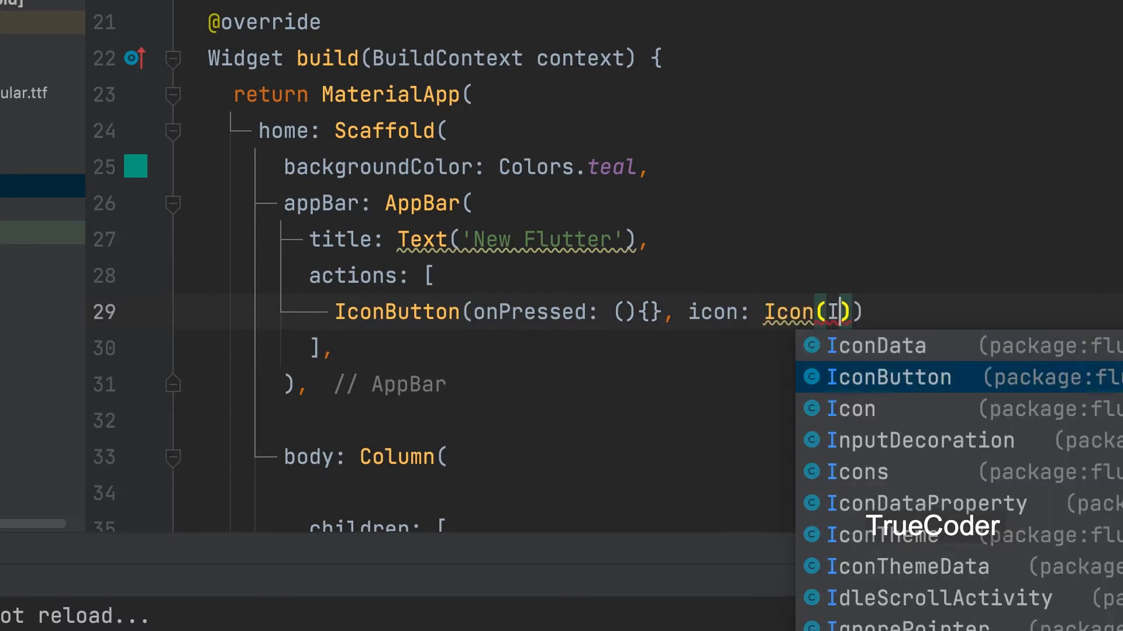
text(con: Icon(Icons.add),)
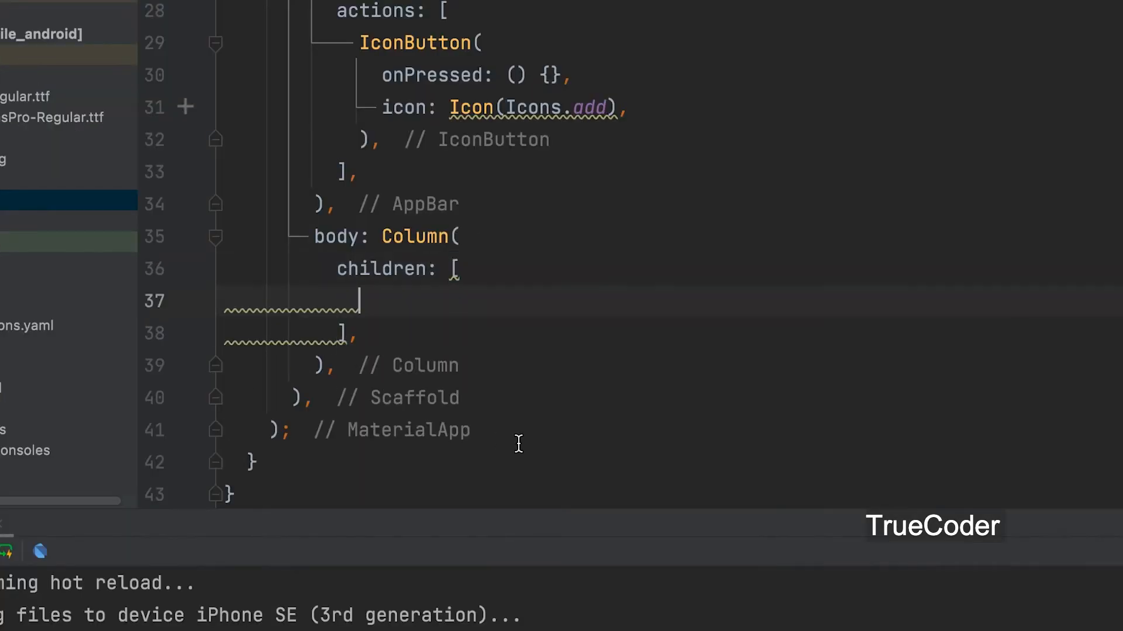
- Add two TextField() entries to the Column's children
text(TextField()
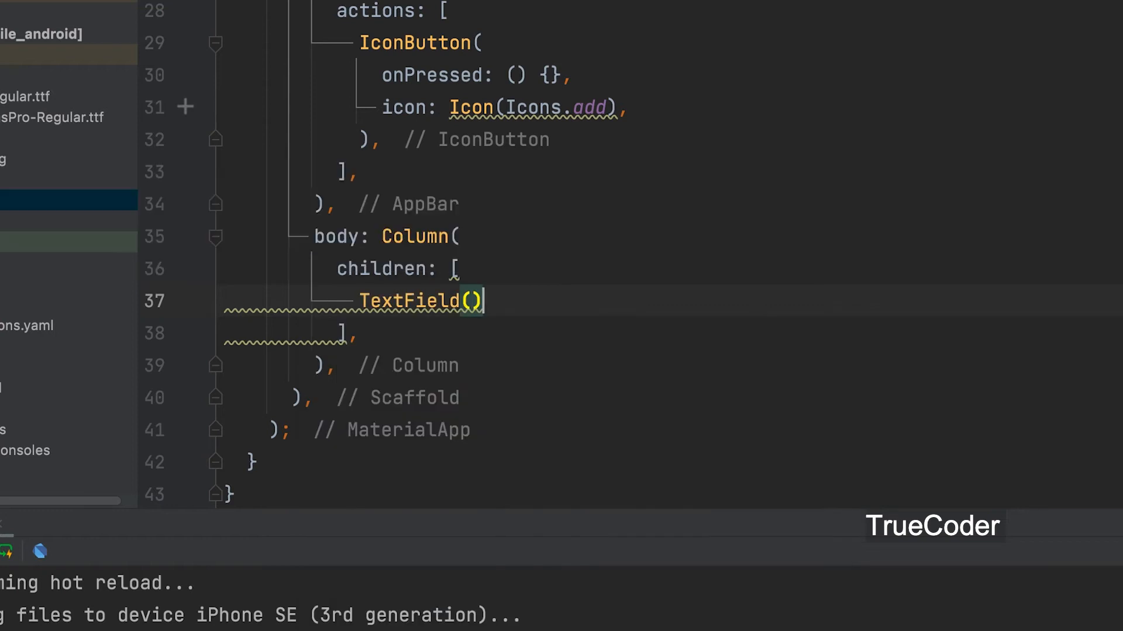
text(Te)
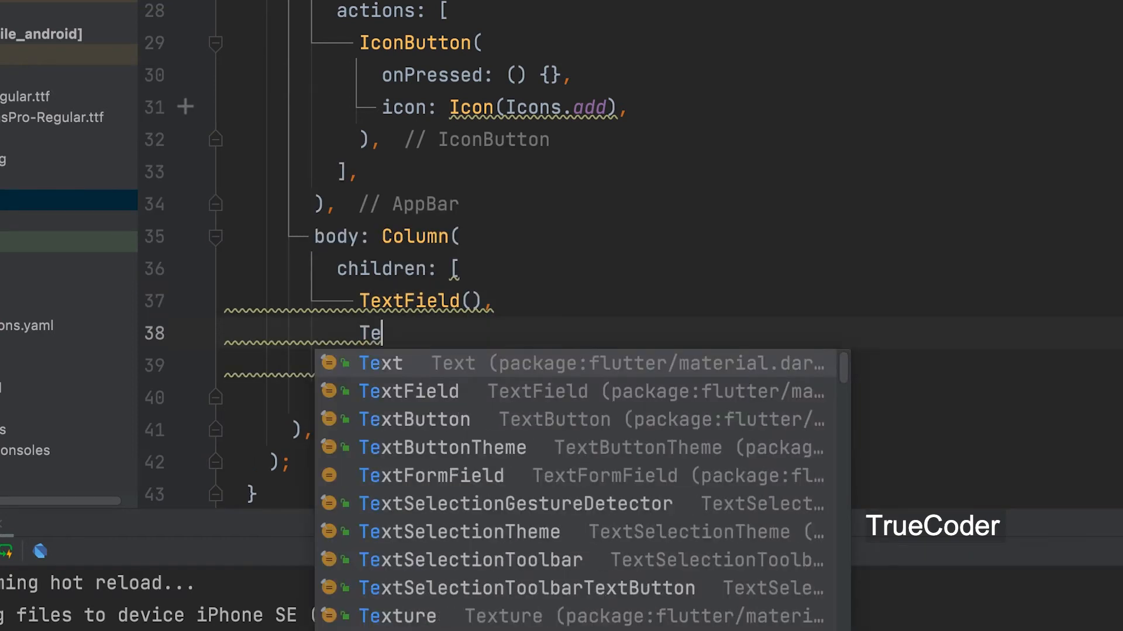
click(408, 391)
text(ElevatedButton(onPressed: onPressed, child: child)
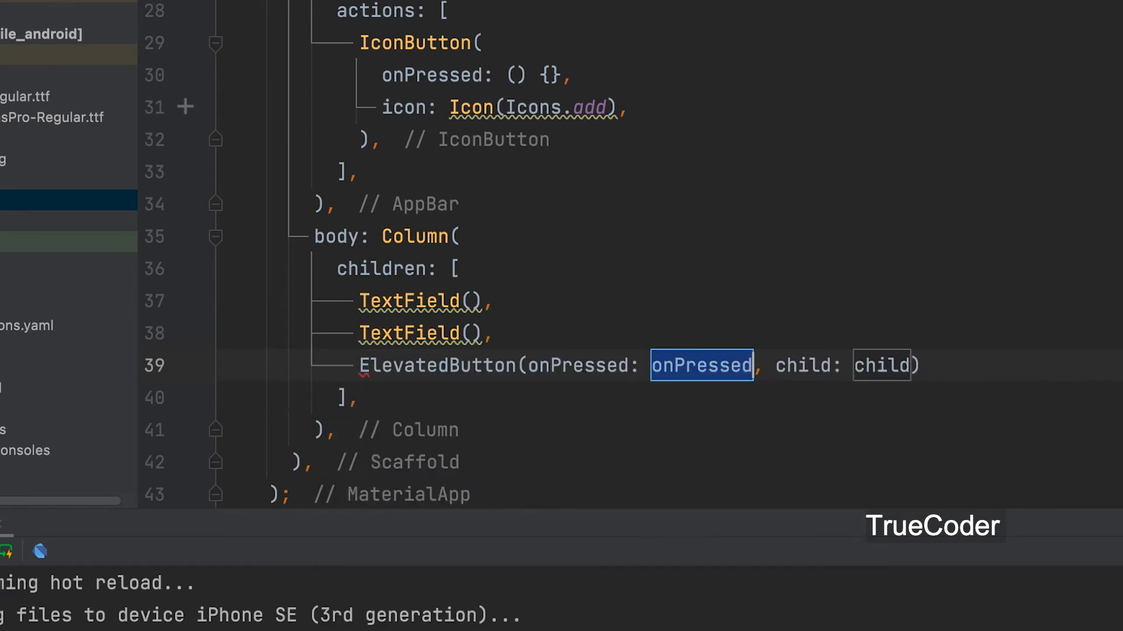
- Add an ElevatedButton with empty onPressed and child Text('Save Data')
text((){})
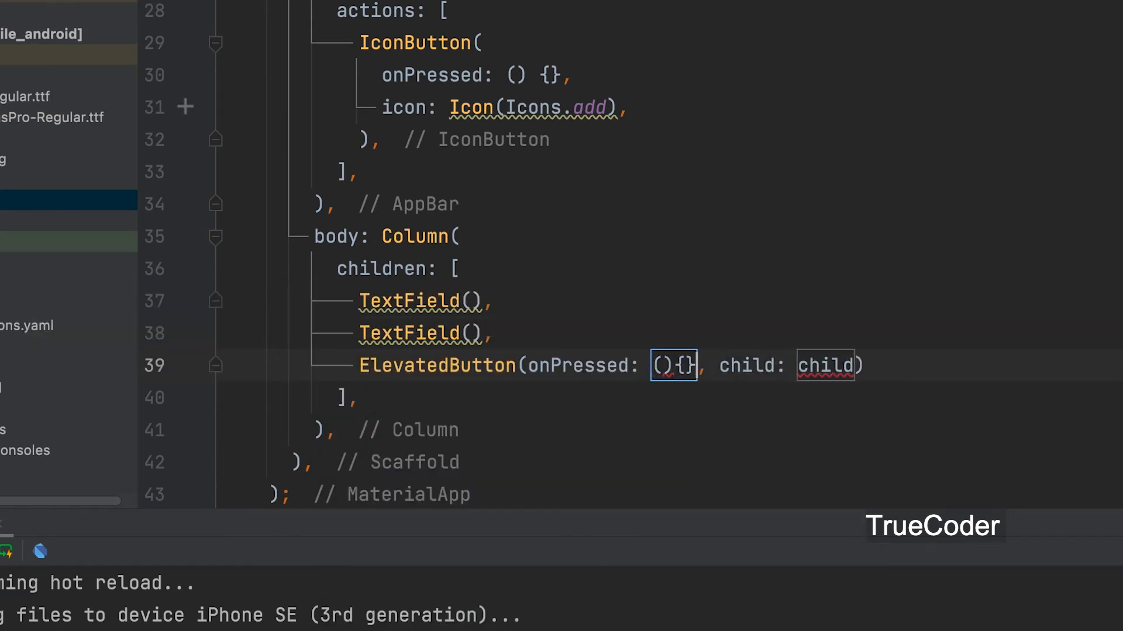
double_click(824, 365)
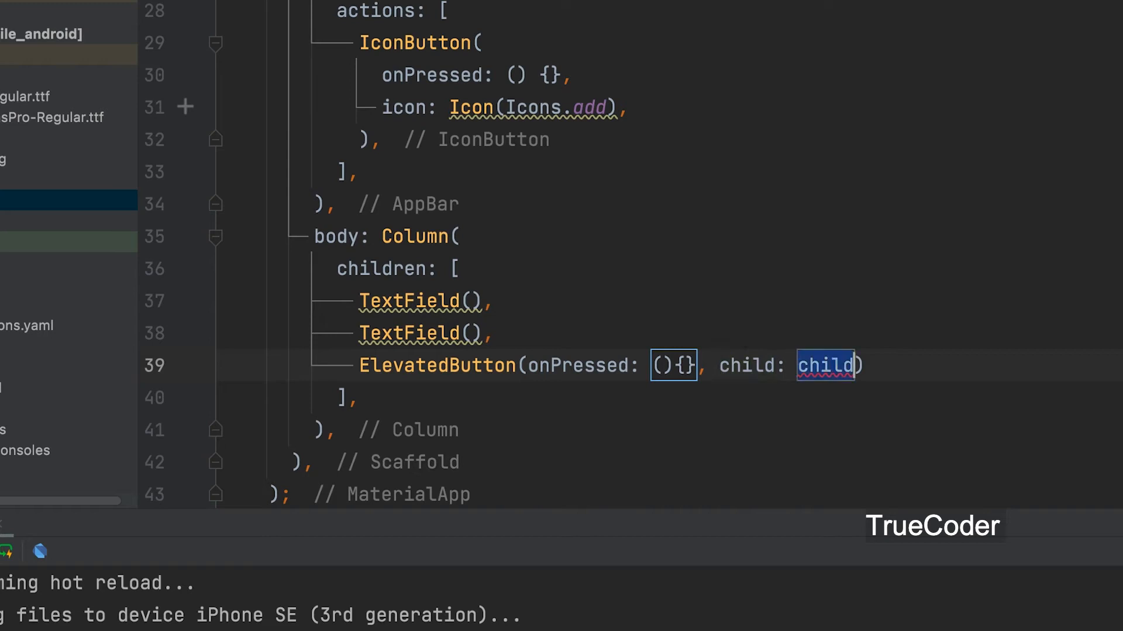
text(Text(')
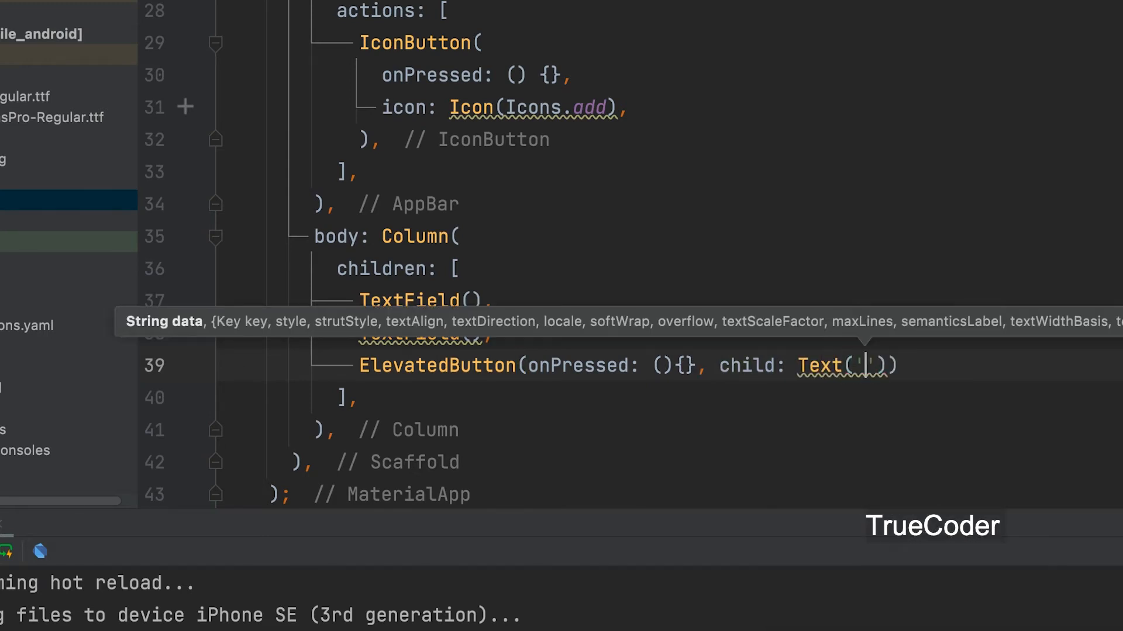
text(Save Data)
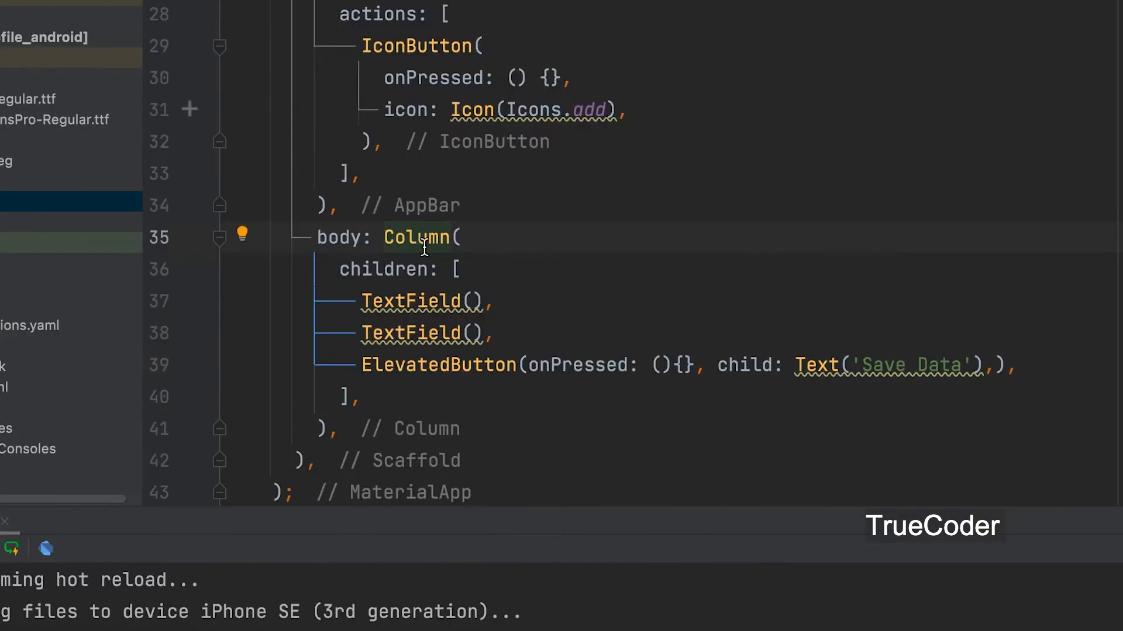
- Wrap the body Column in a Container with padding EdgeInsets.all(10) and start the first TextField's decoration
click(244, 235)
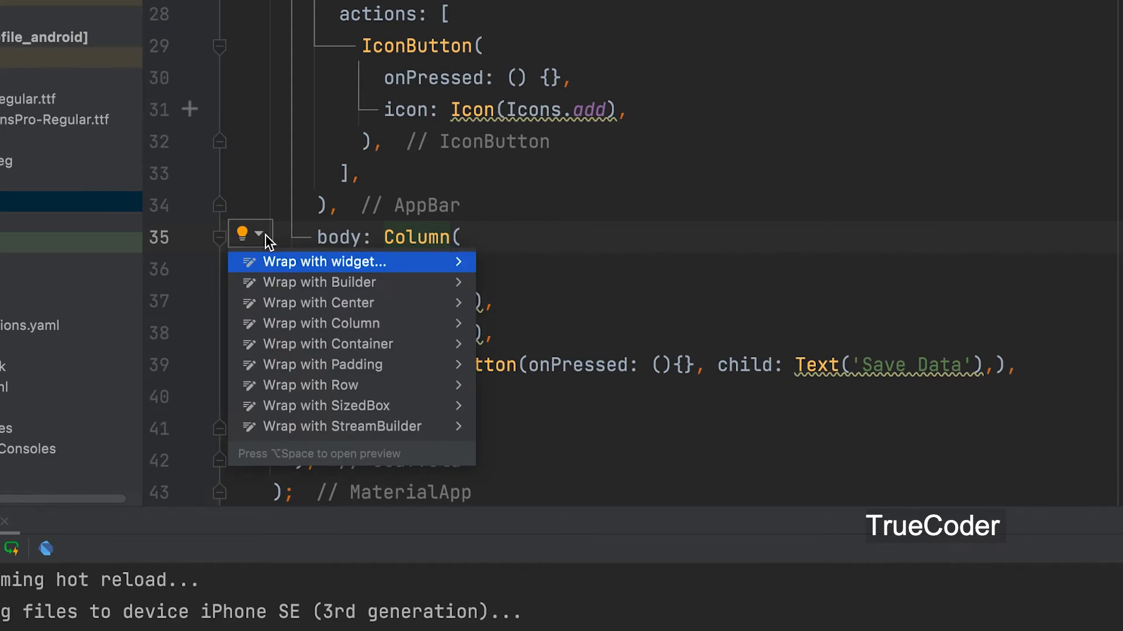
mouse_move(308, 349)
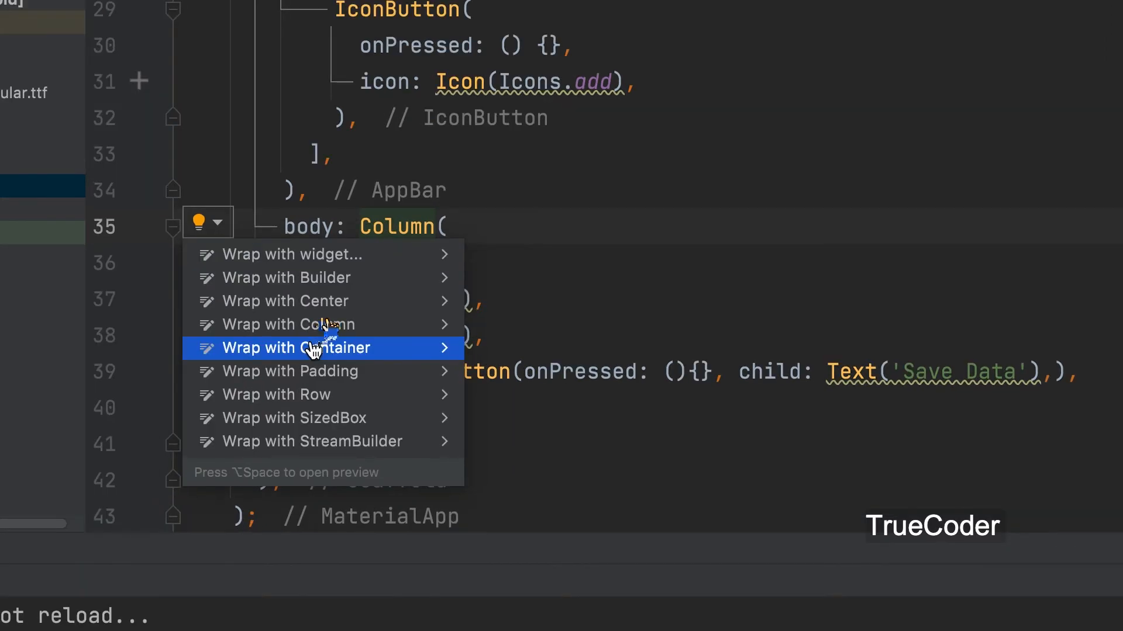
click(292, 348)
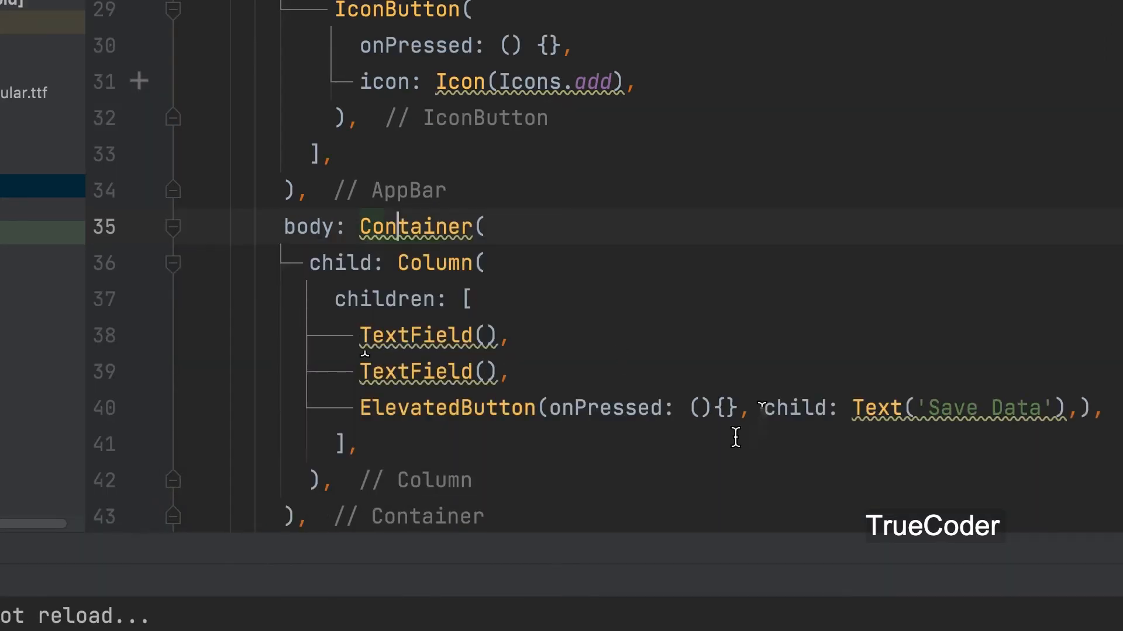
text(padding: ,)
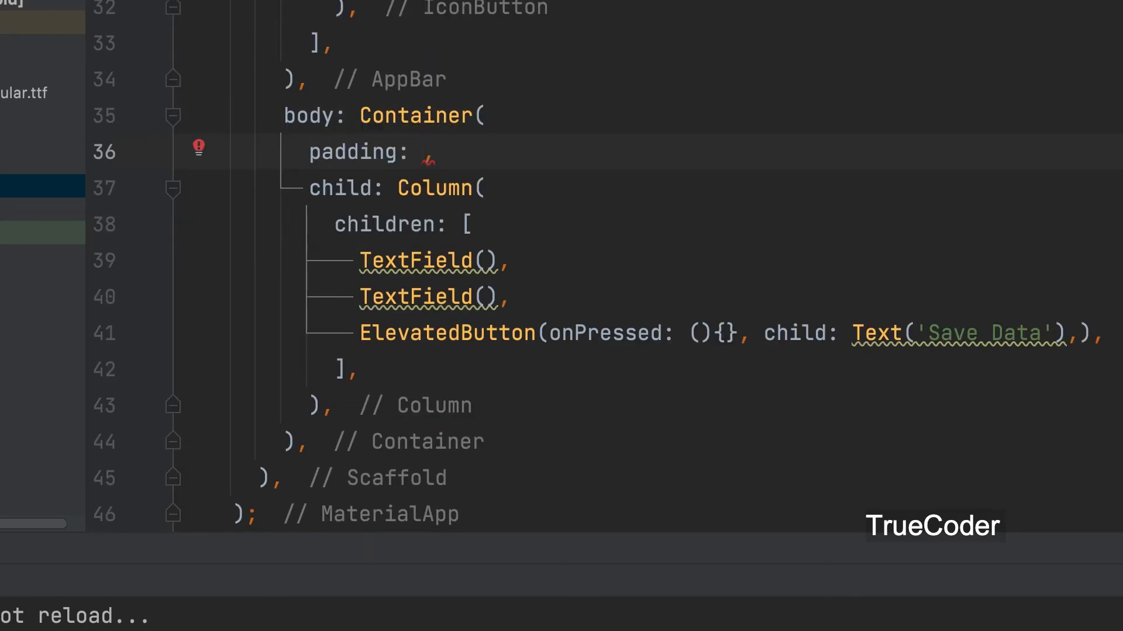
text(EdgeInsets.)
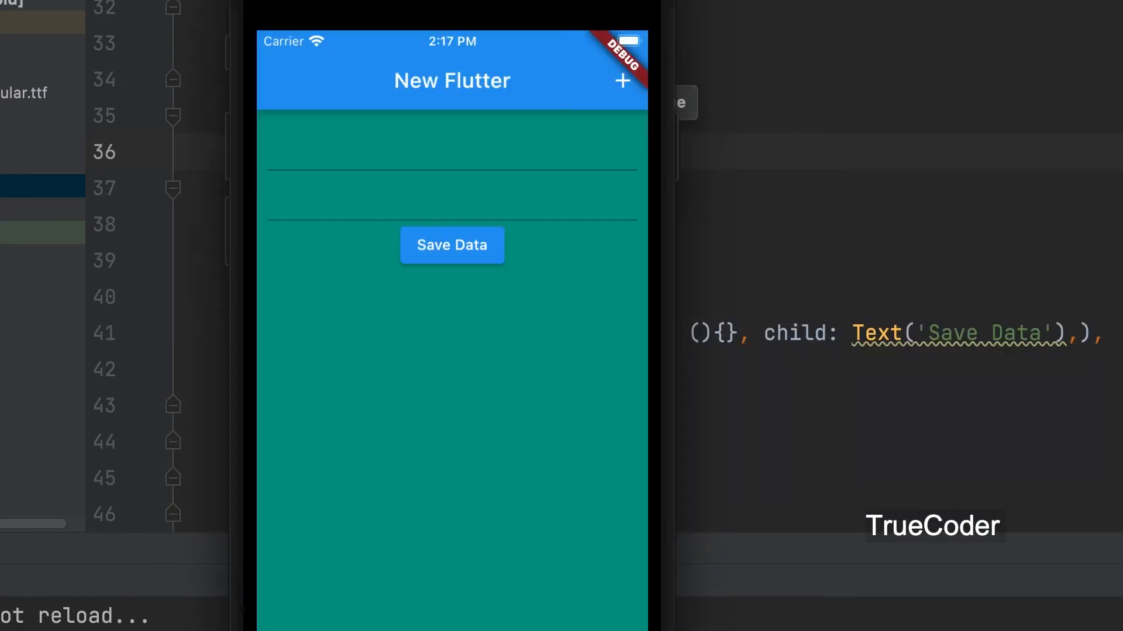
text(decoration: InputDecoration,),)
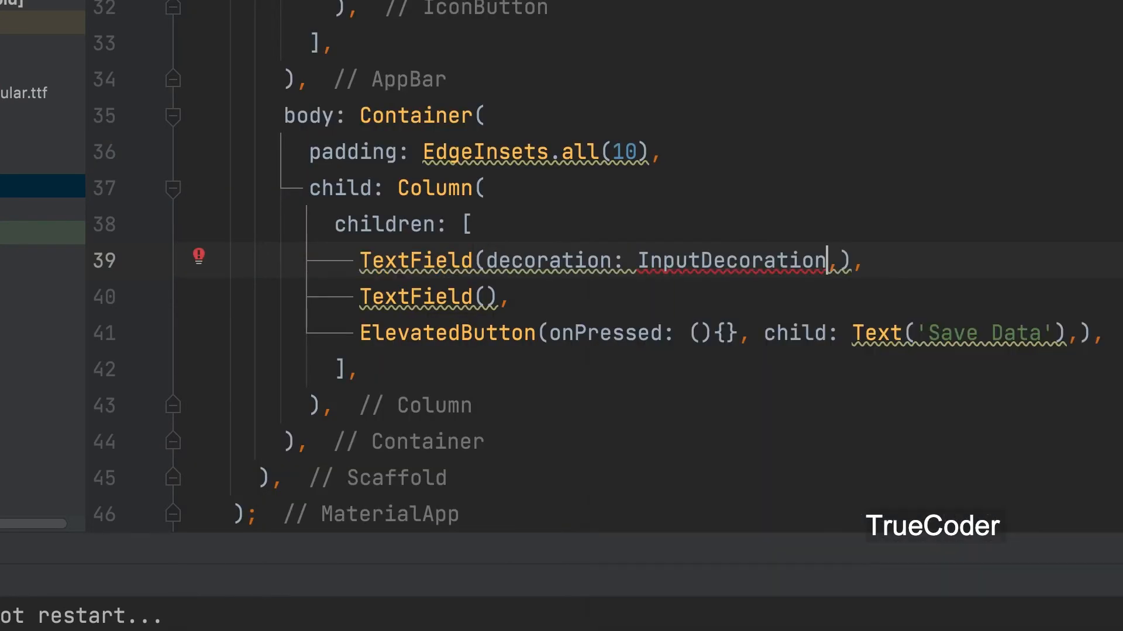
- Give the first TextField InputDecoration labelText 'Name' and the second labelText 'Age'
text((labelText:)
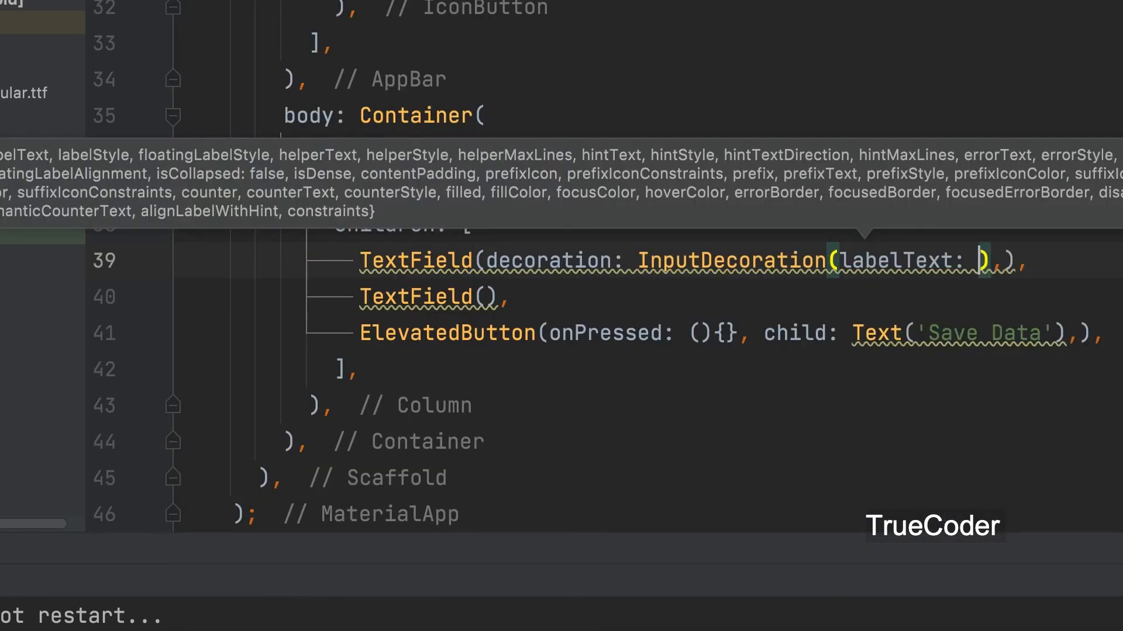
text('Name')
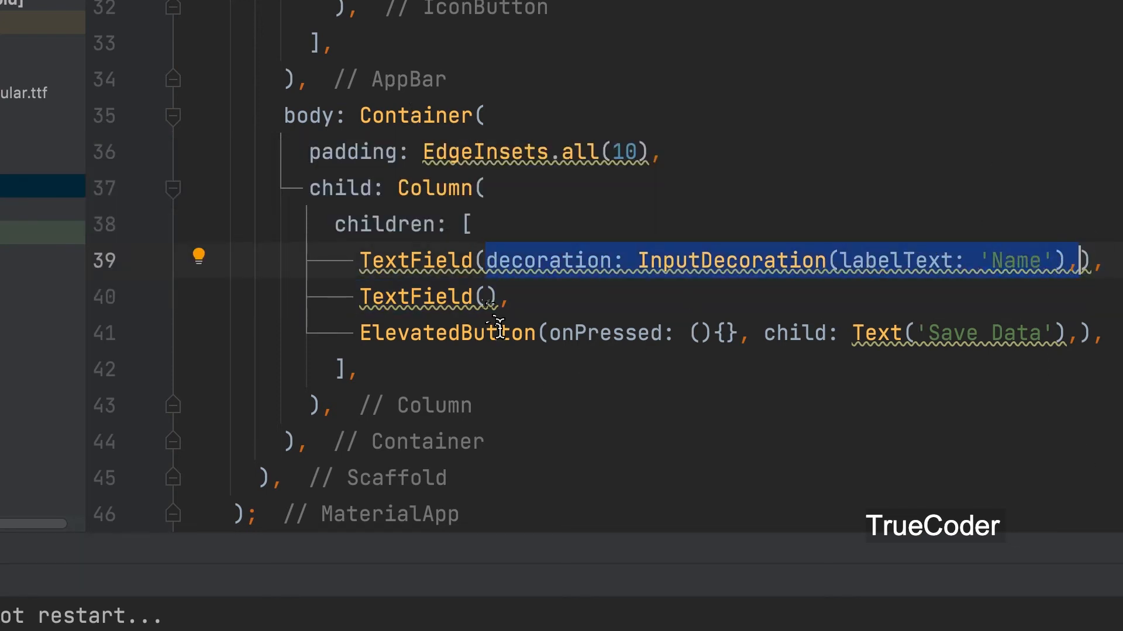
text(decoration: InputDecoration(labelText: 'Age'))
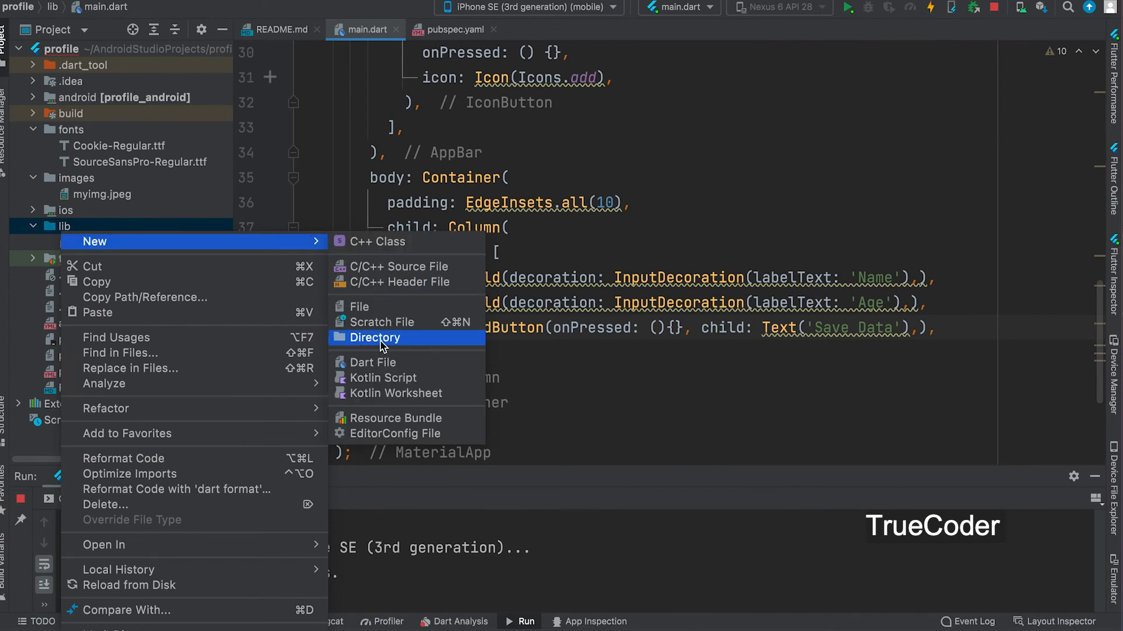
- Create user_reg.dart in lib with a stless snippet naming the StatelessWidget class UserReg
click(372, 363)
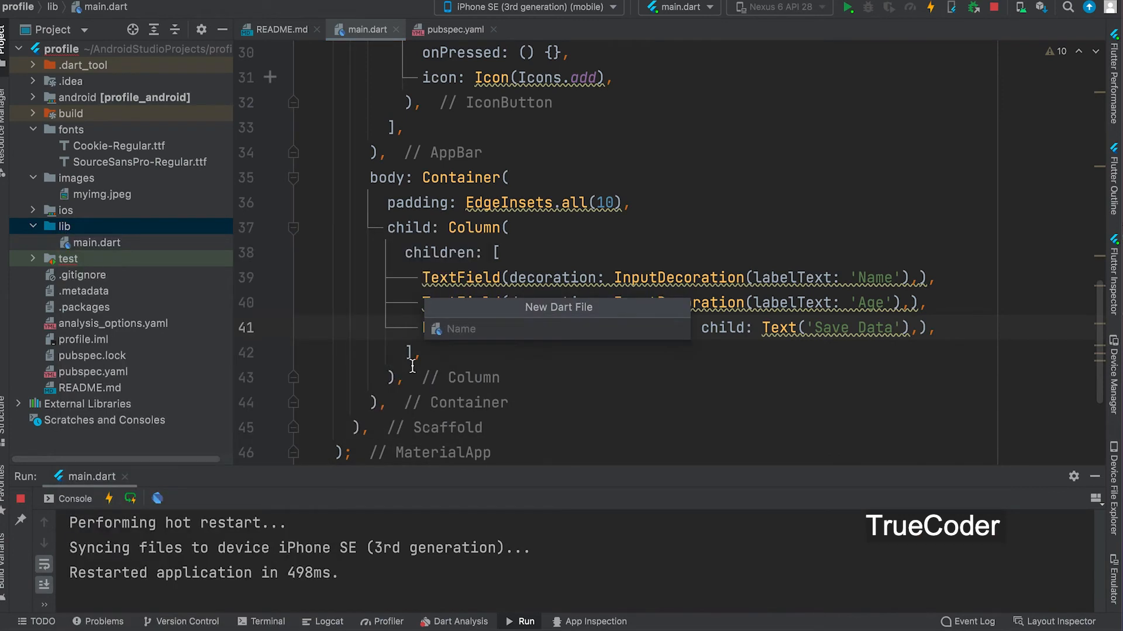
text(user_)
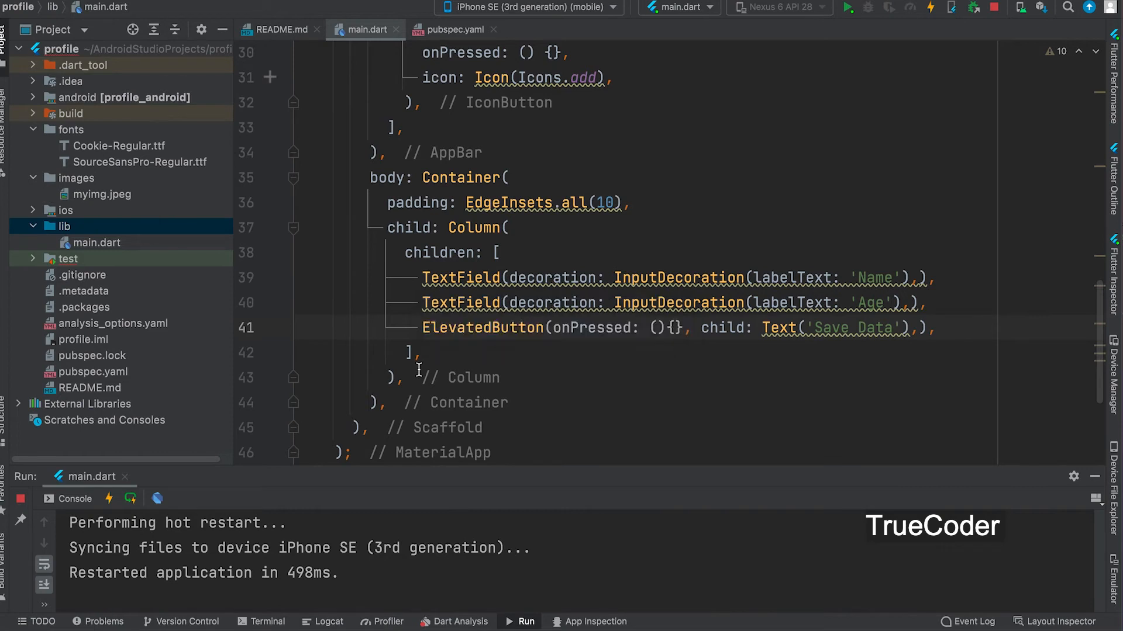
click(107, 259)
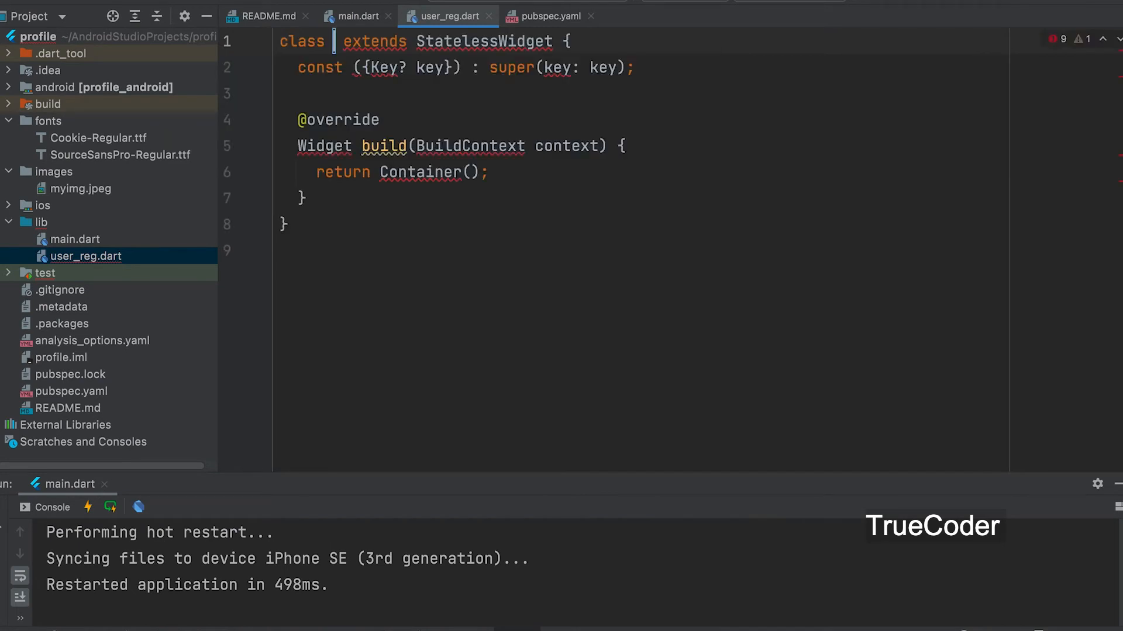
text(U)
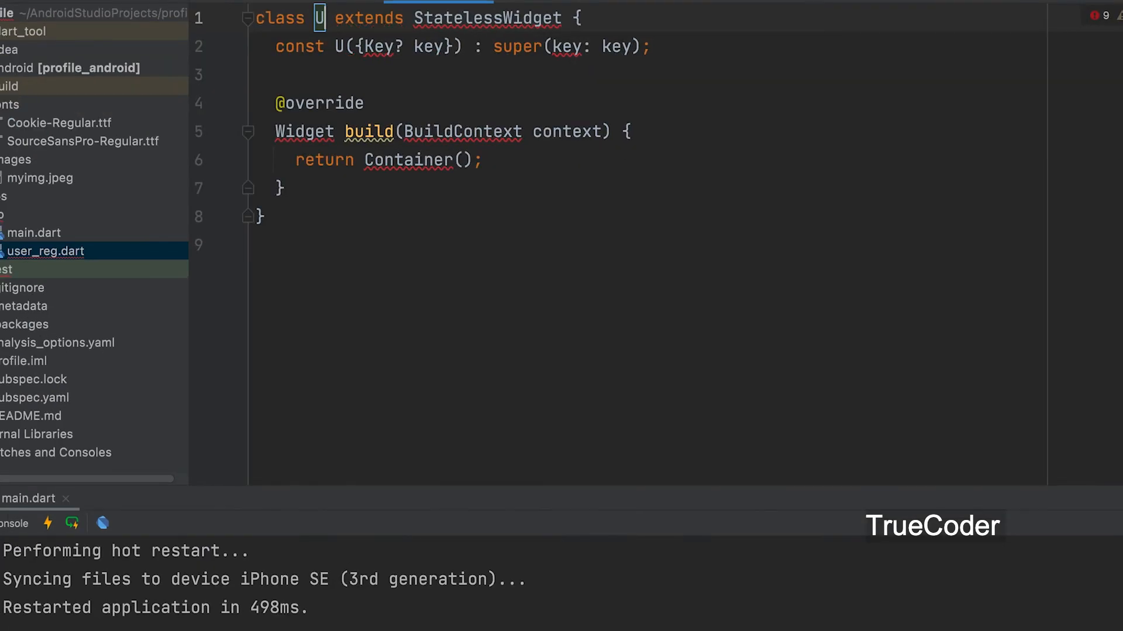
text(serReg)
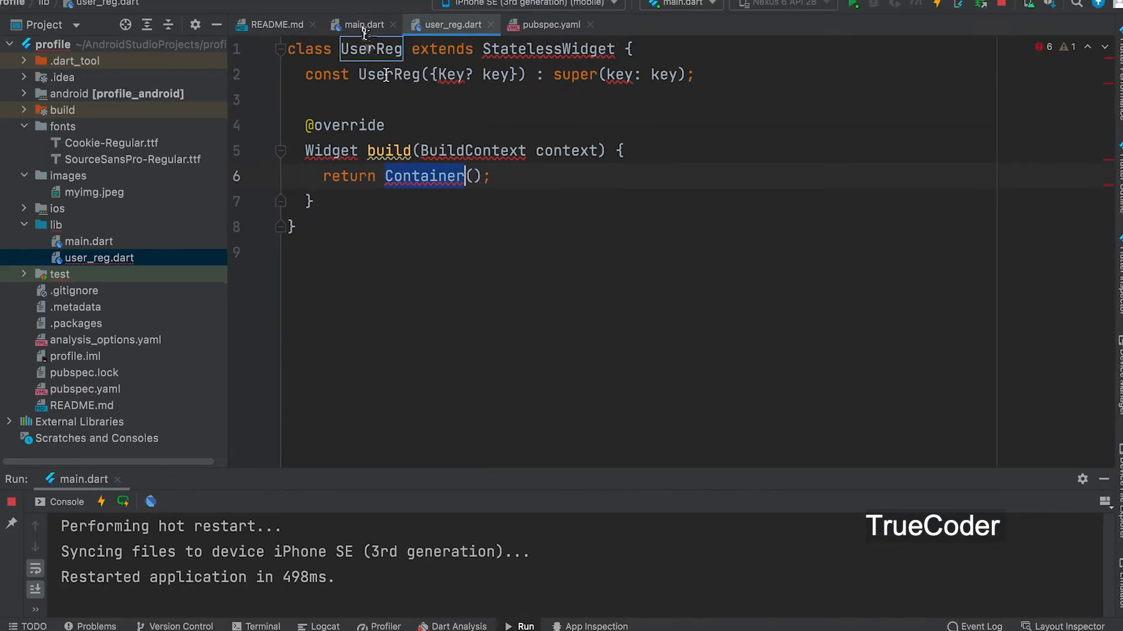
- Return to main.dart and copy the TextField and Save Data button lines
click(361, 24)
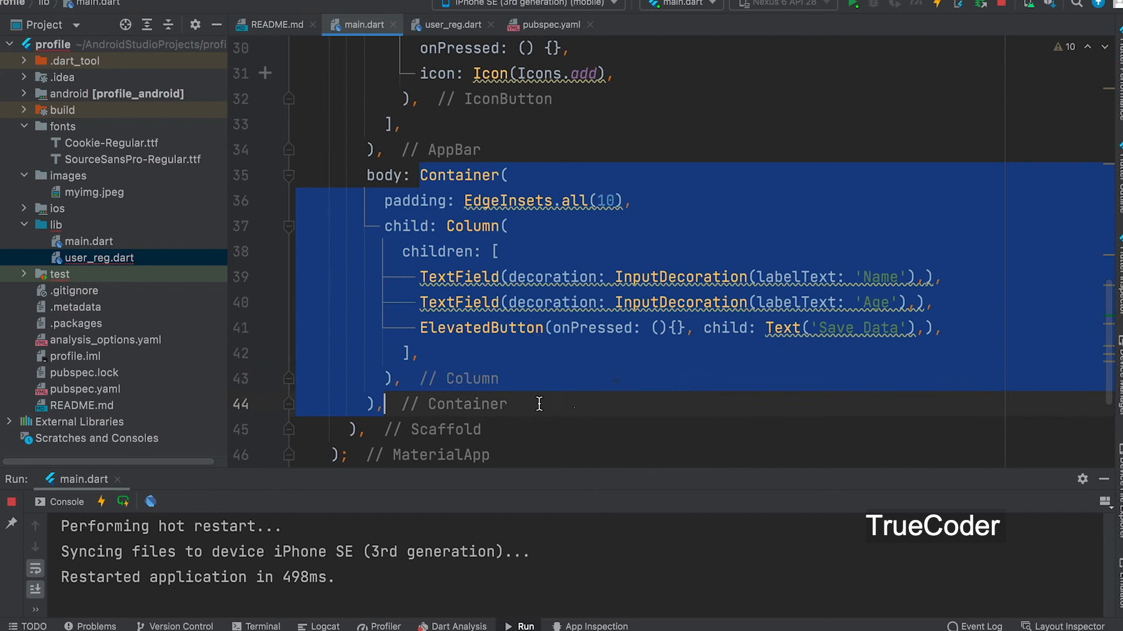
click(451, 24)
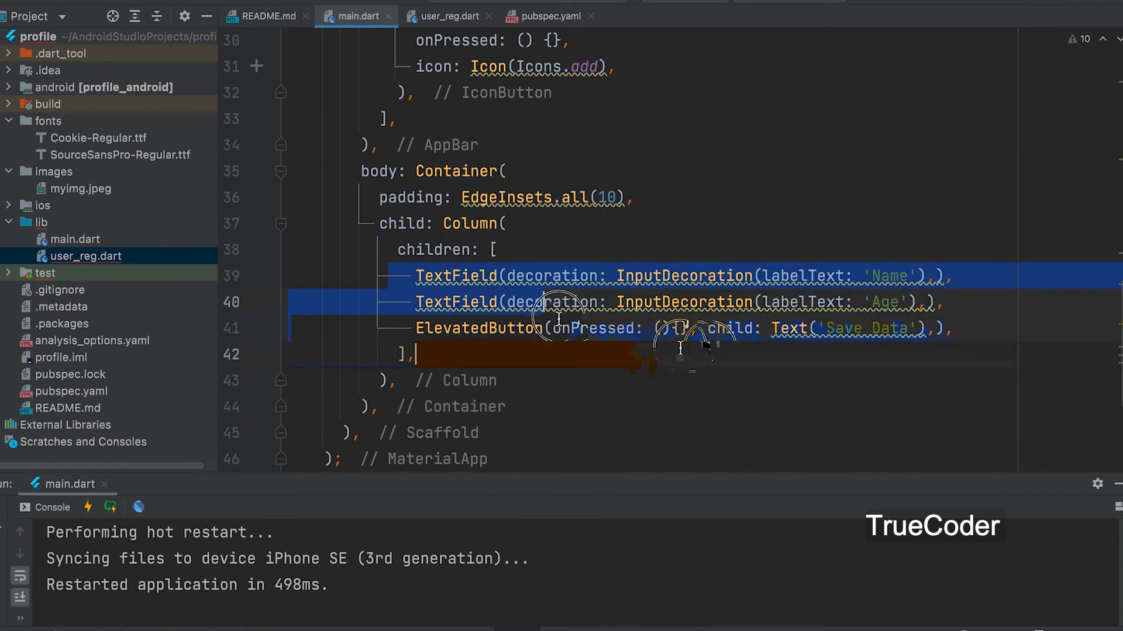
key(Delete)
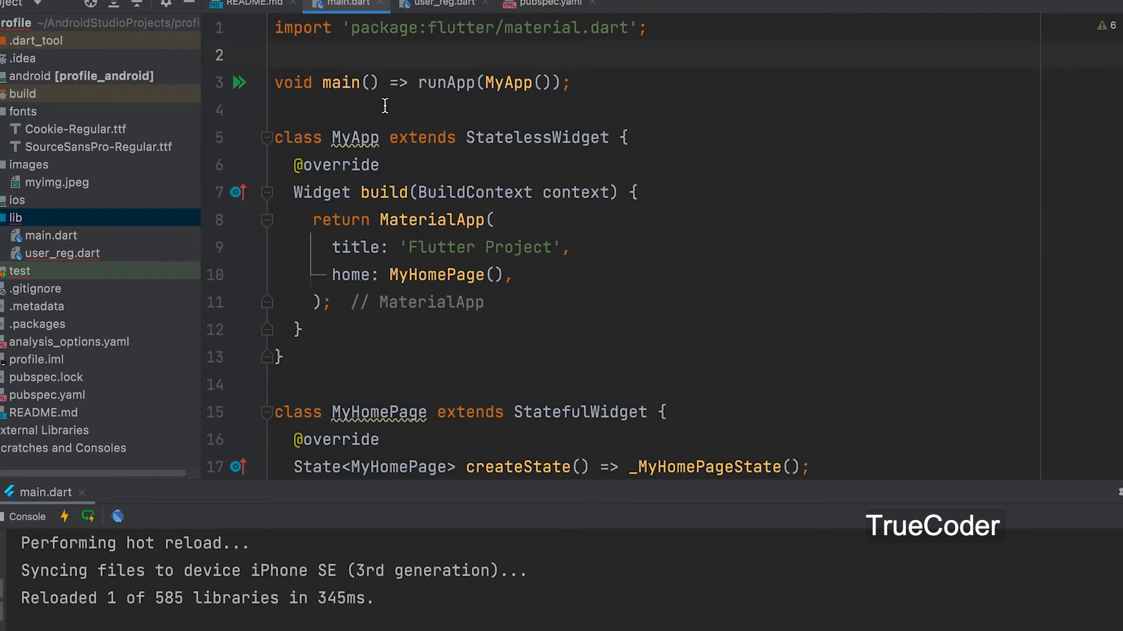
- Add import 'user_reg.dart'; at the top of main.dart via autocomplete
text(import '';)
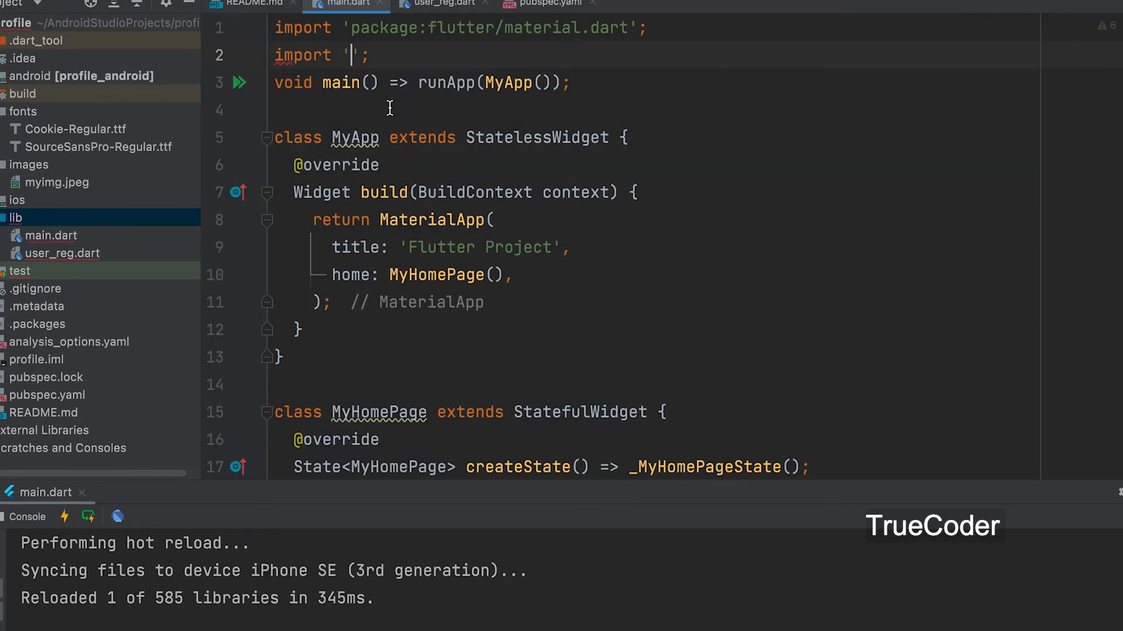
text(user_reg.dart)
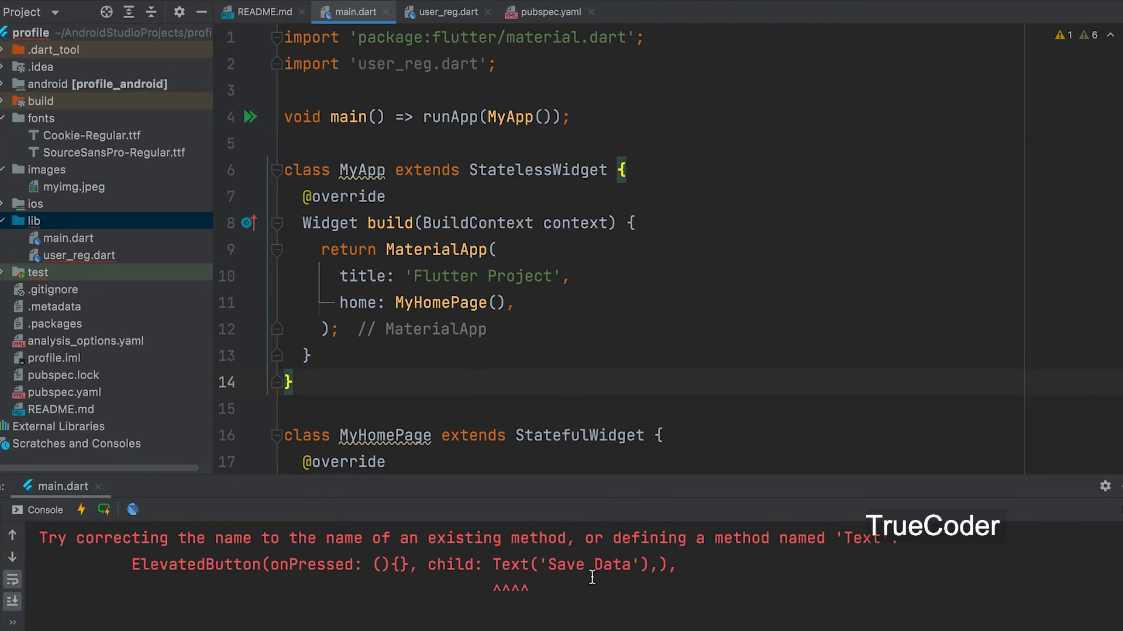
- In user_reg.dart, import 'package:flutter/material.dart'
click(446, 12)
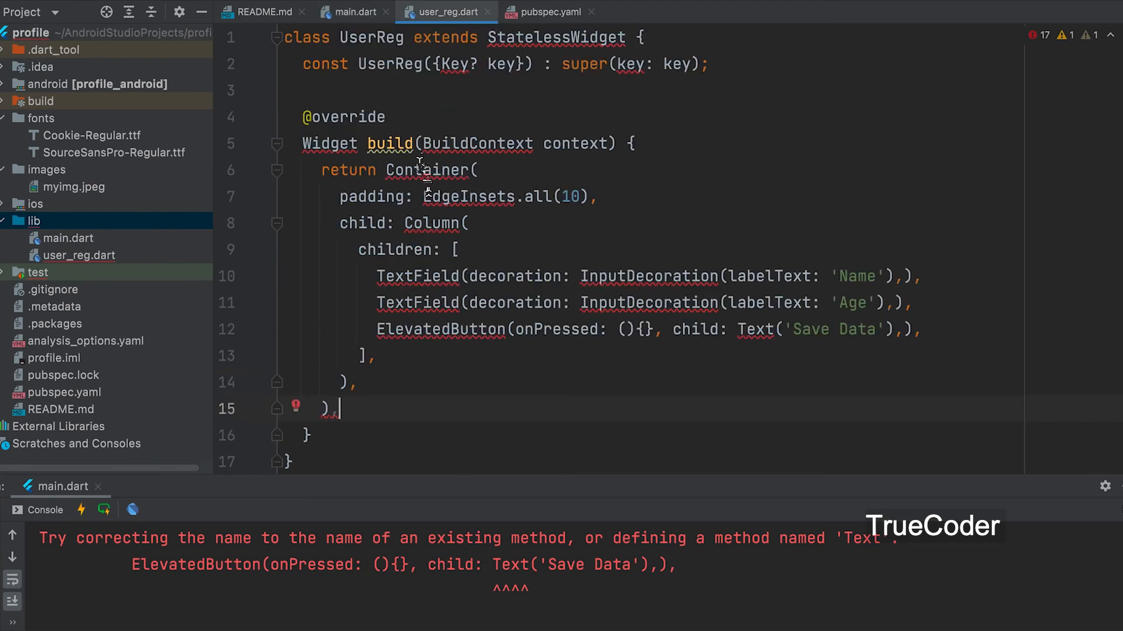
scroll(down, 3)
text(import '';)
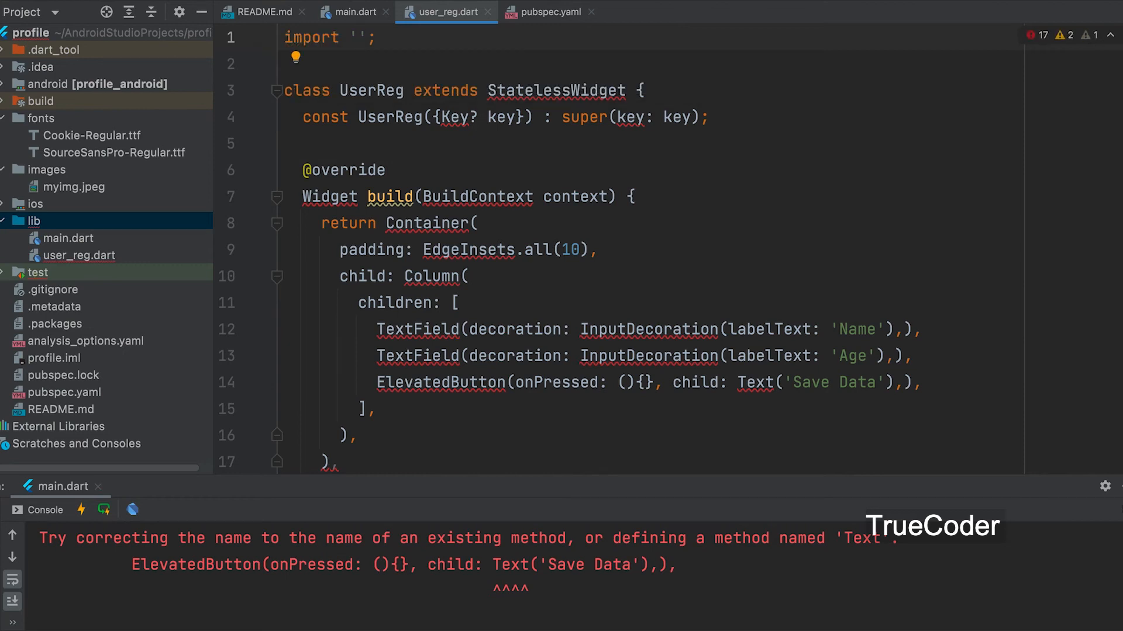
text(ma)
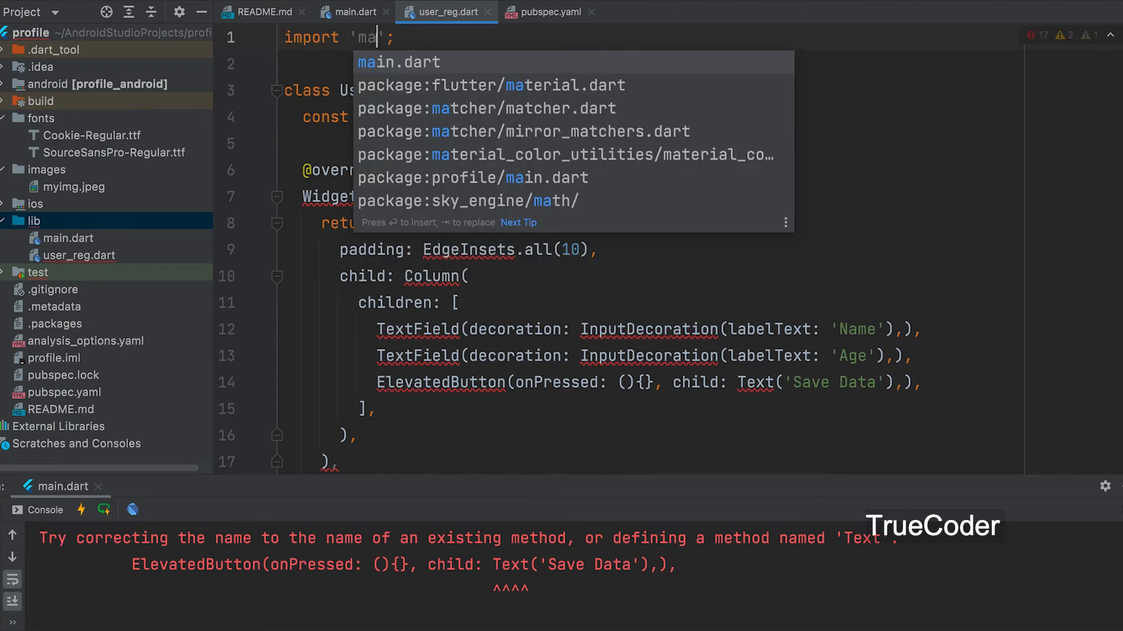
click(490, 84)
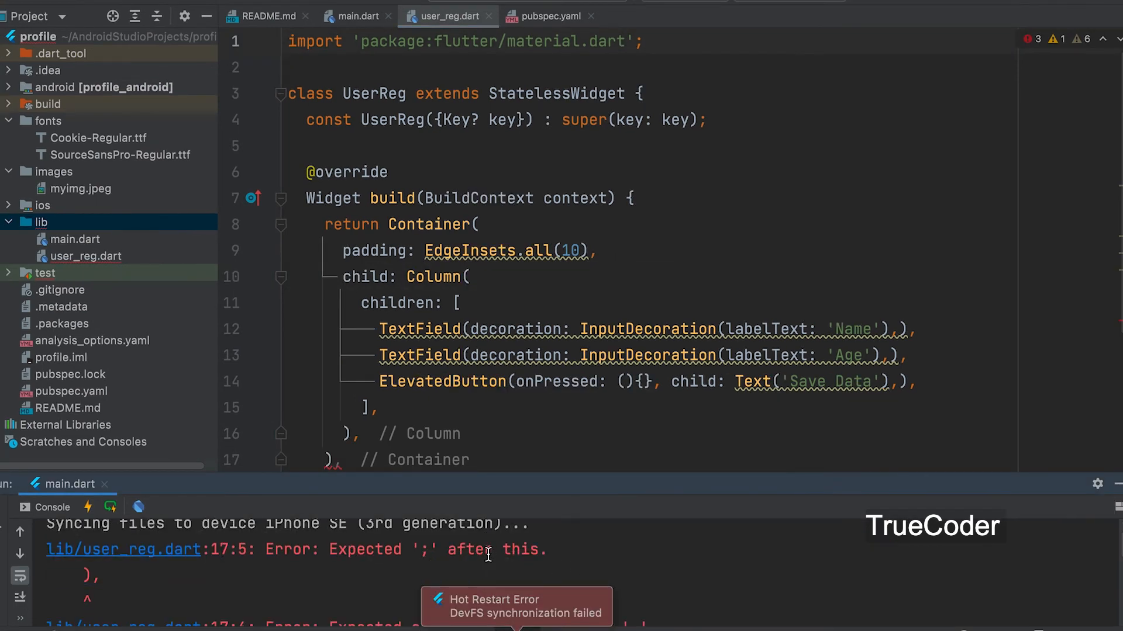
- End the Container return with a semicolon so hot reload succeeds, then return to main.dart
scroll(down, 3)
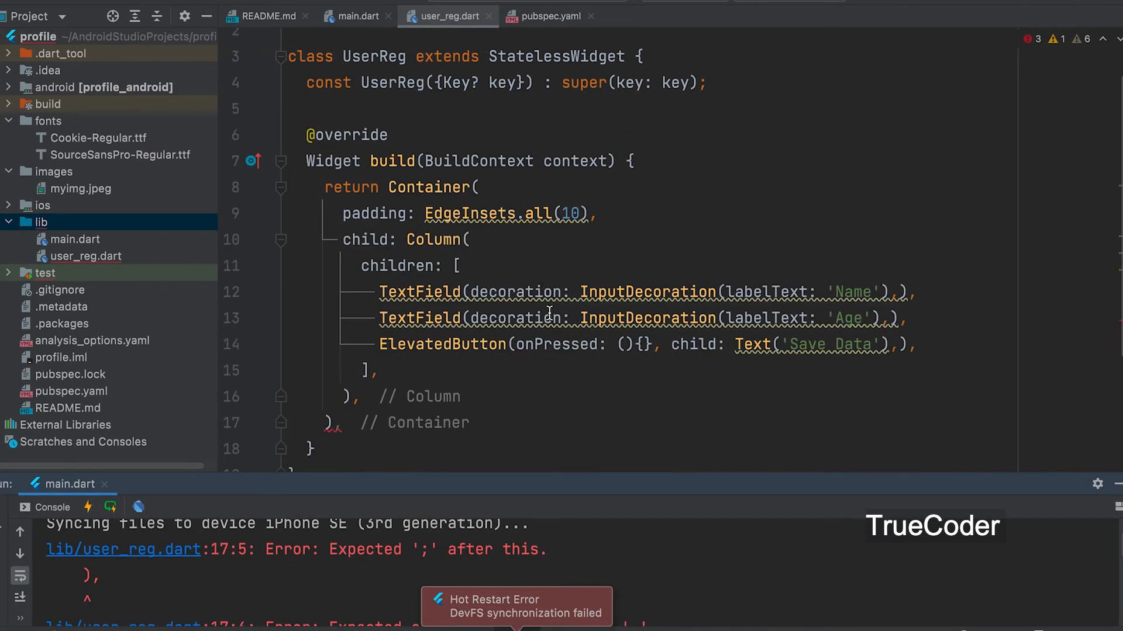
scroll(down, 3)
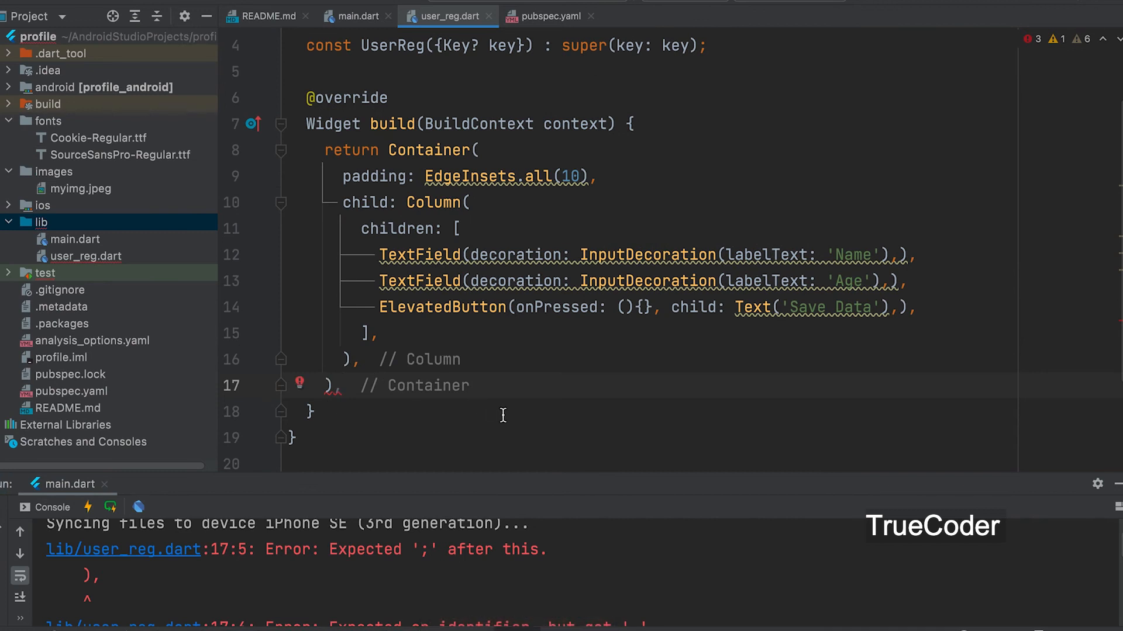
text(;)
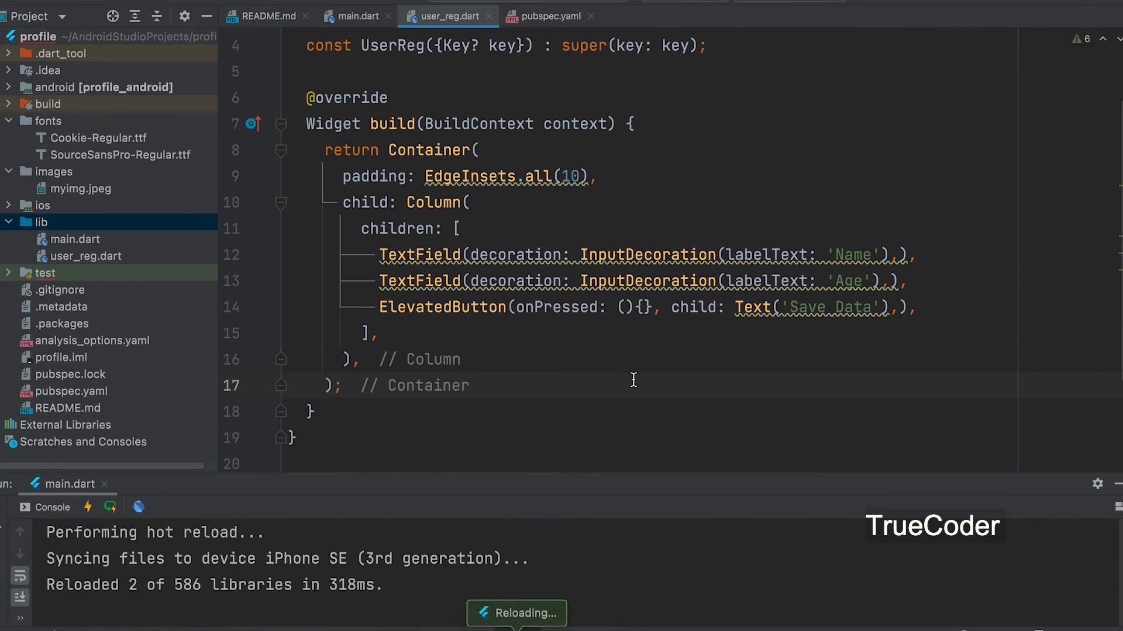
click(354, 15)
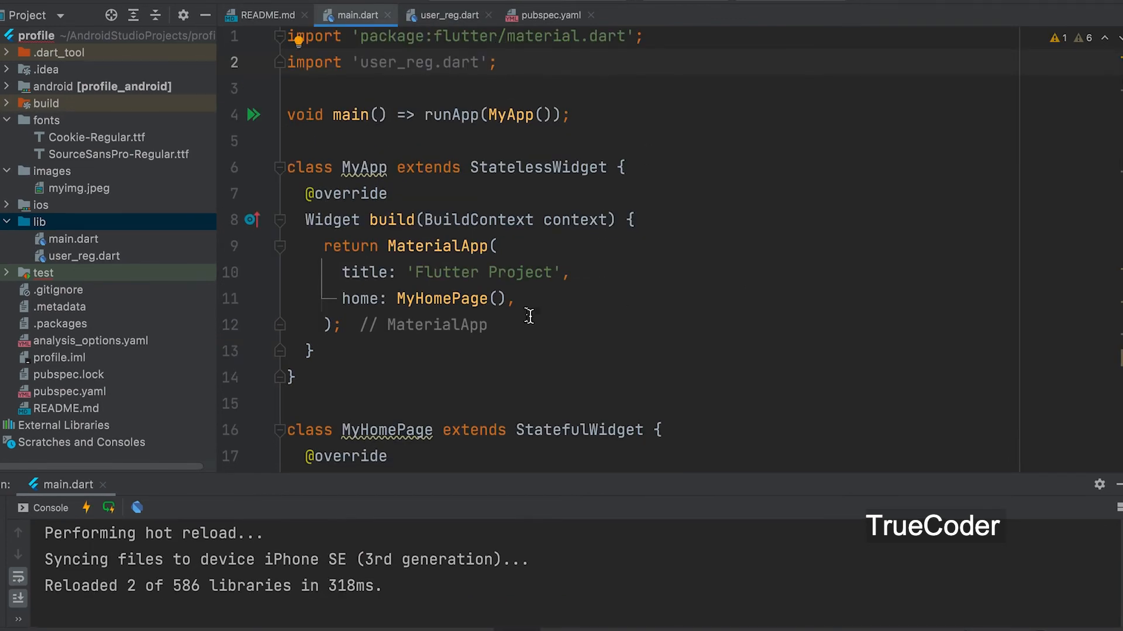
- Declare void _openUserReg(BuildContext ctx) in the _MyHomePageState class
scroll(down, 3)
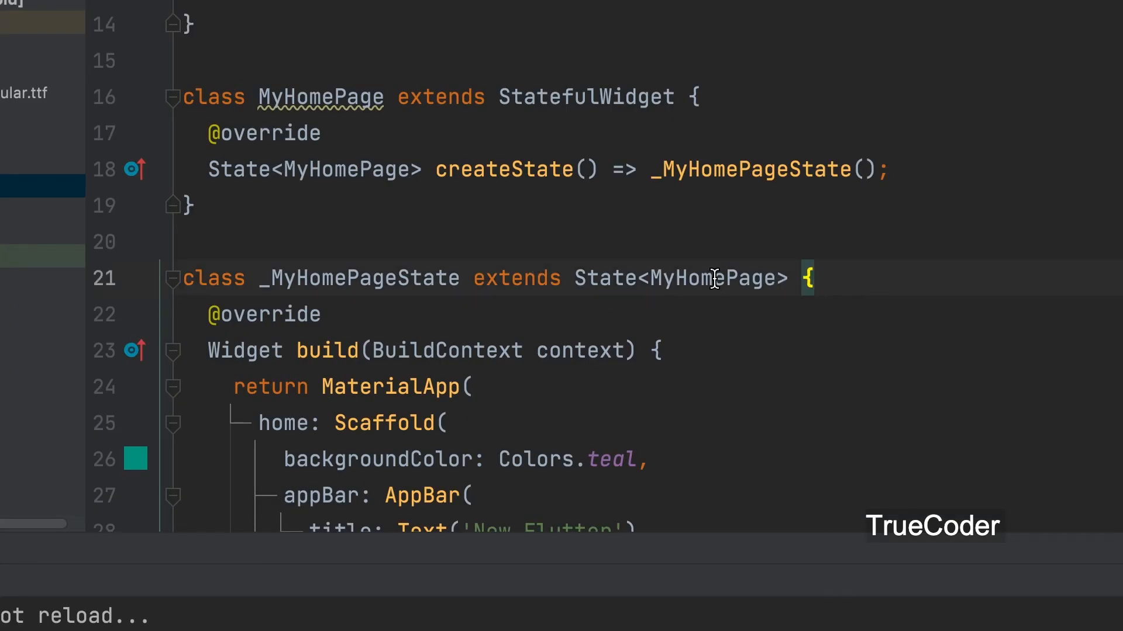
key(enter)
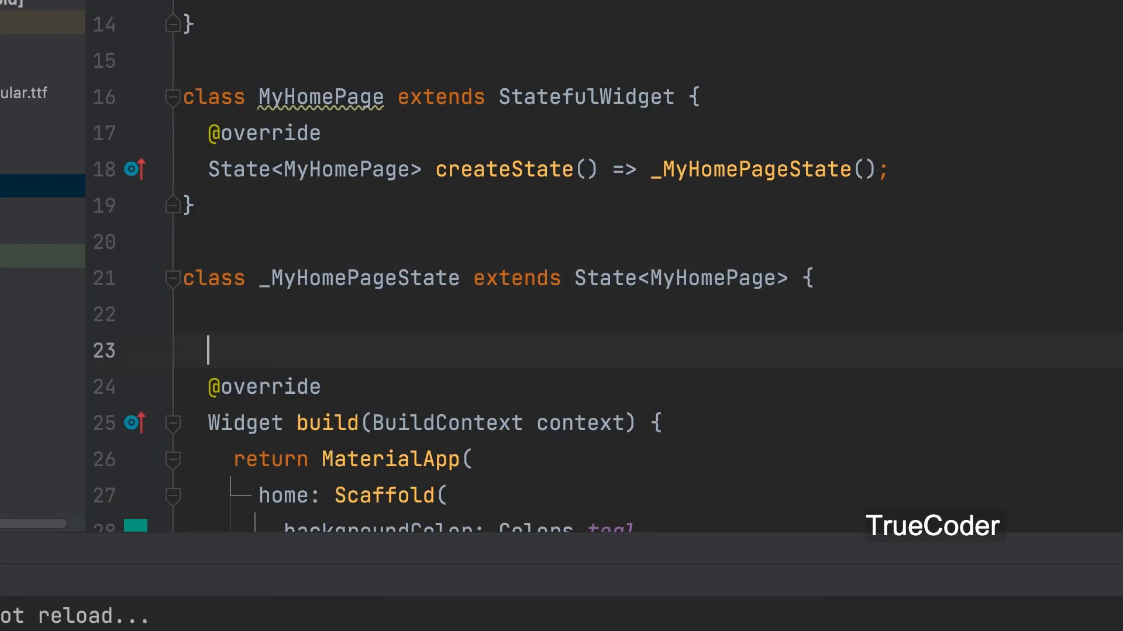
text(void _open)
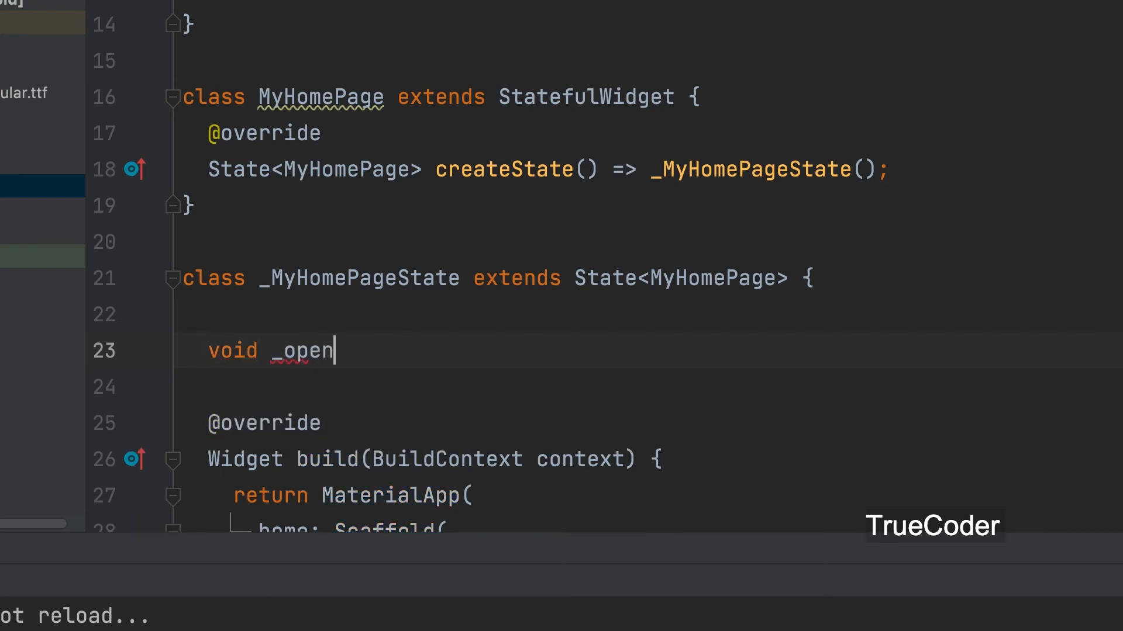
text(UserReg)
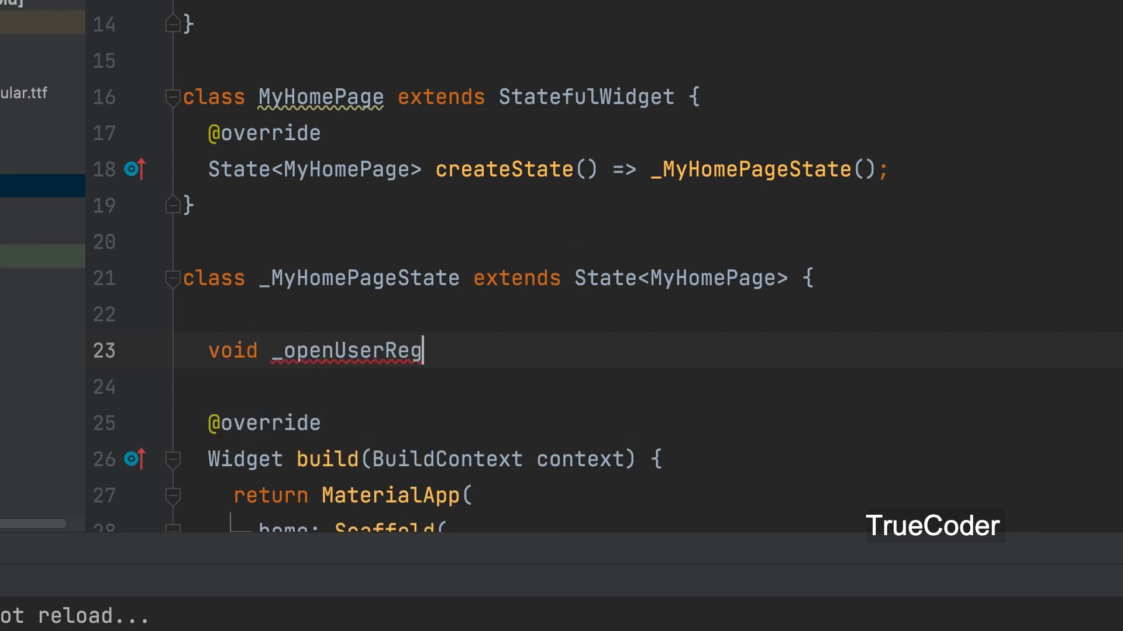
text(())
text(showModalBottomSheet(context: context, builder: builder)
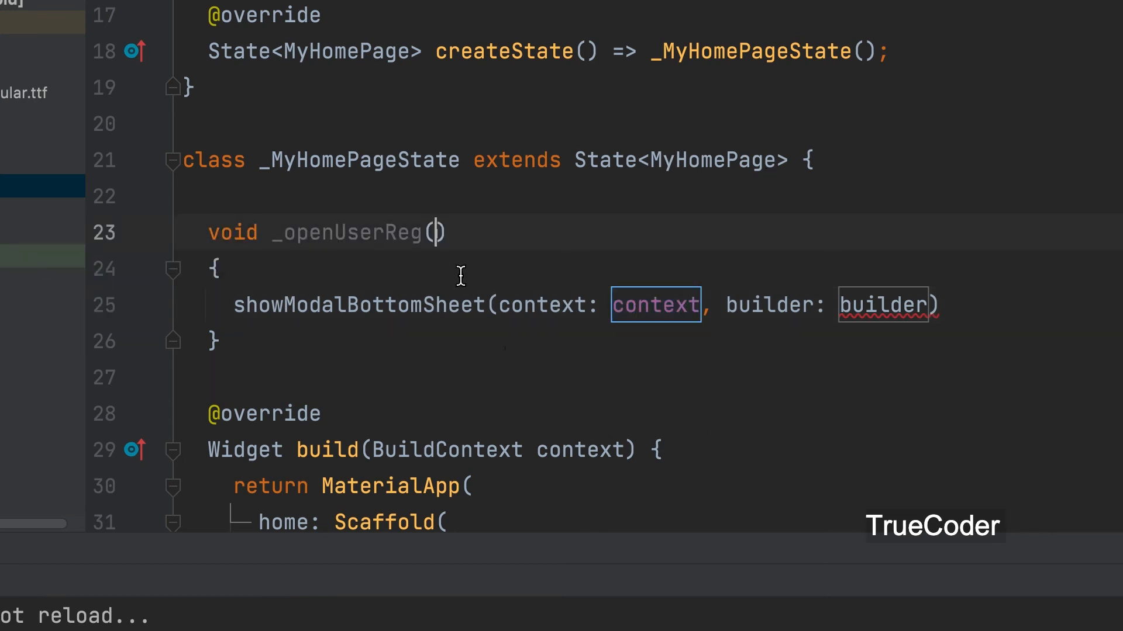
text(BuildContext)
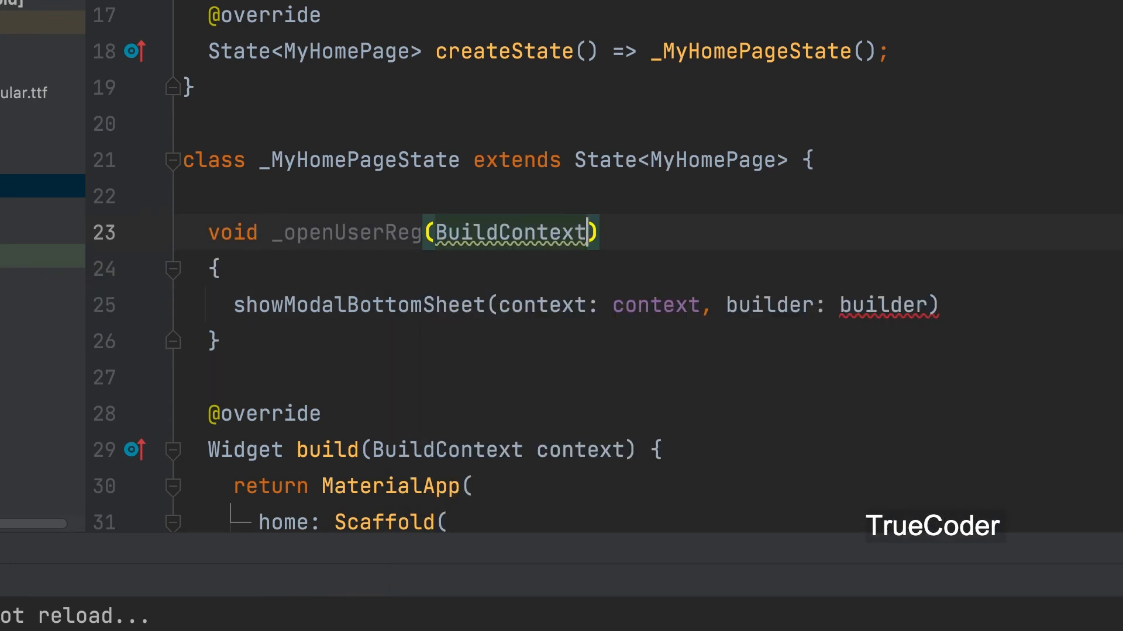
text(ctx)
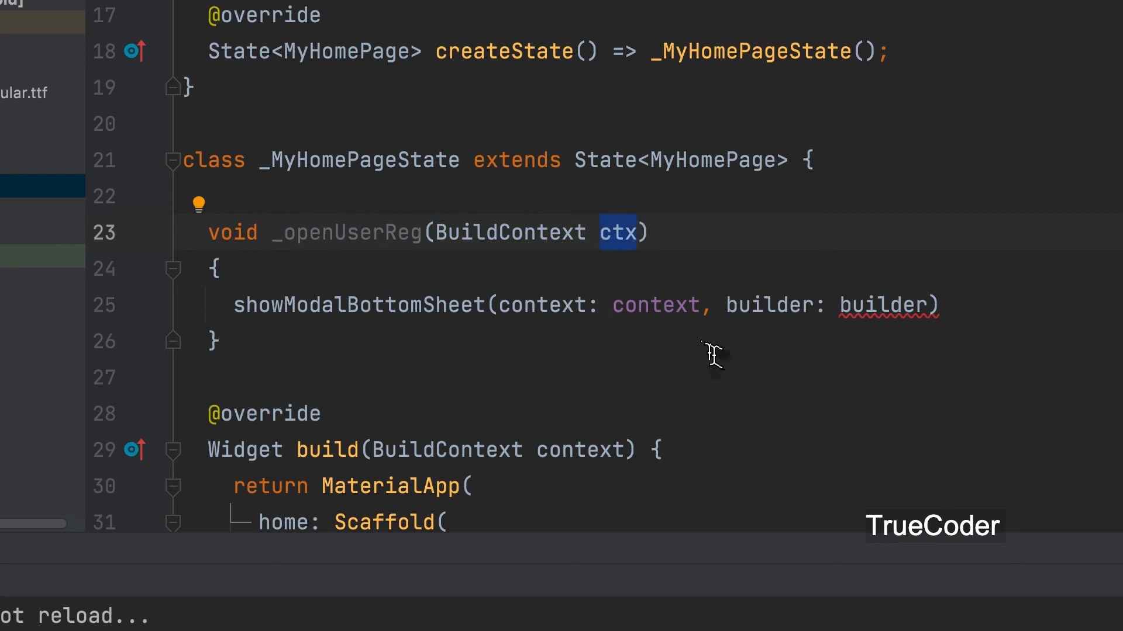
- Call showModalBottomSheet(context: ctx, builder: (_){ return }); inside the method
text(ctx)
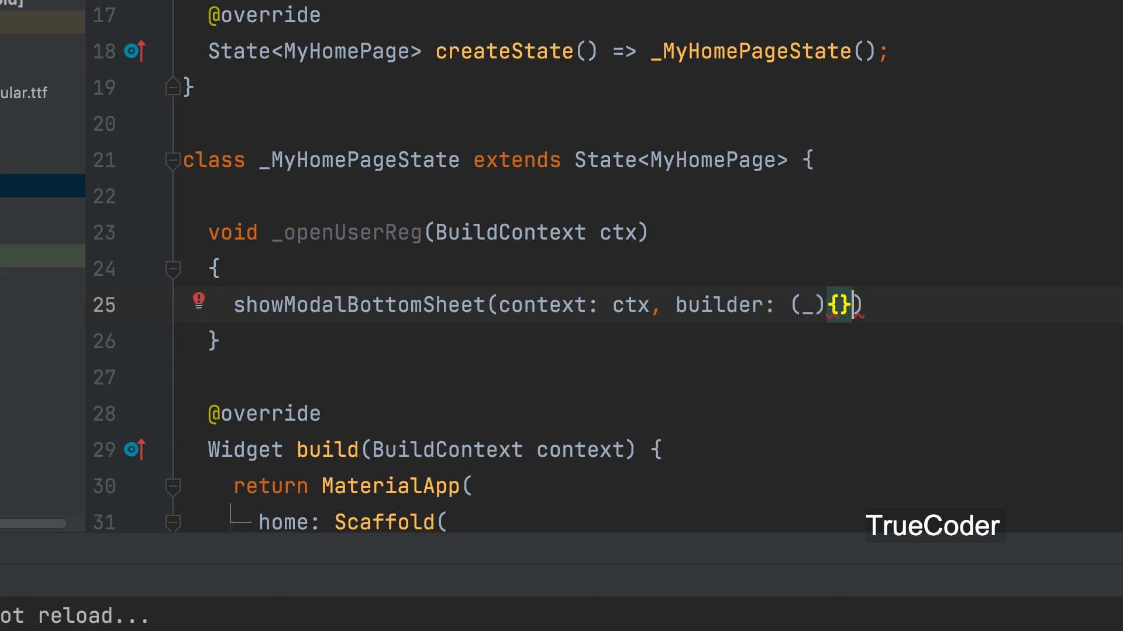
text(,)
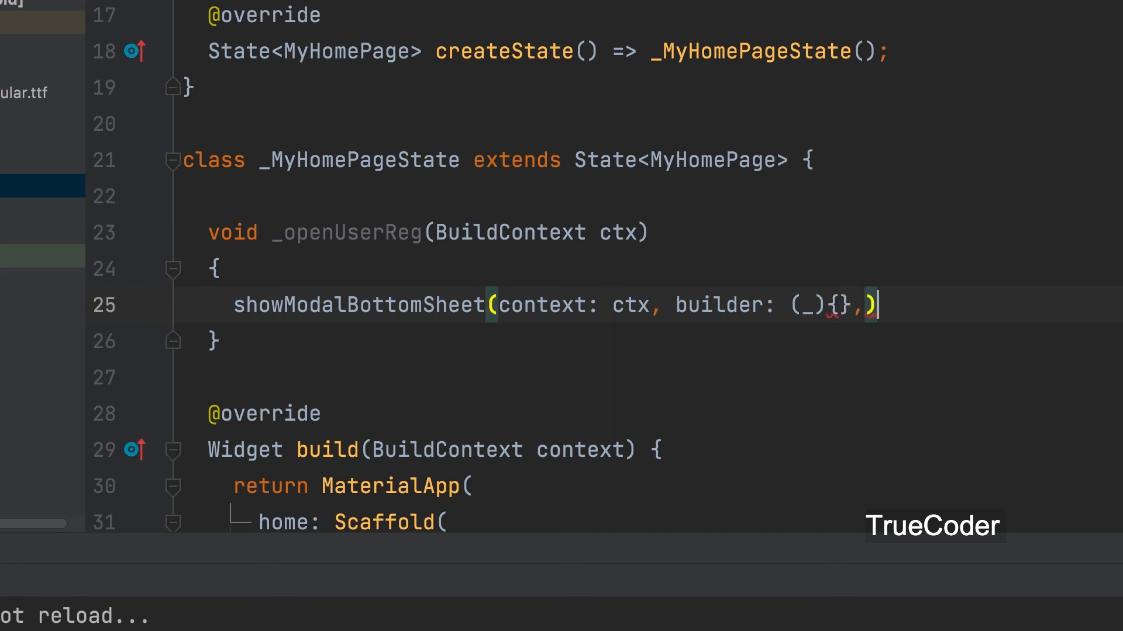
text(;)
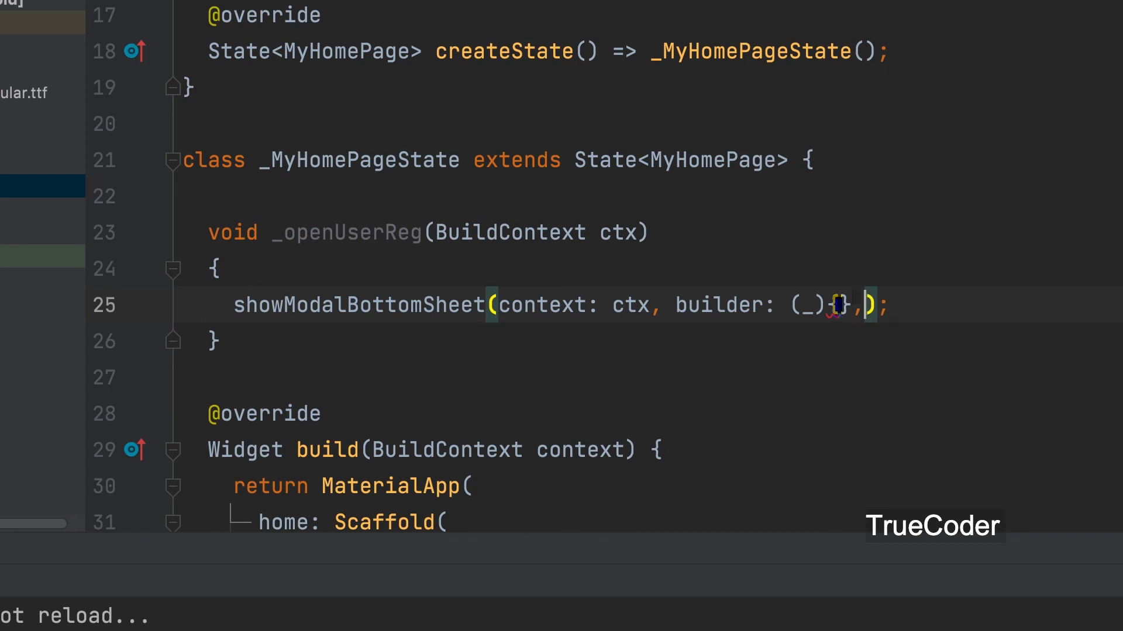
text(return)
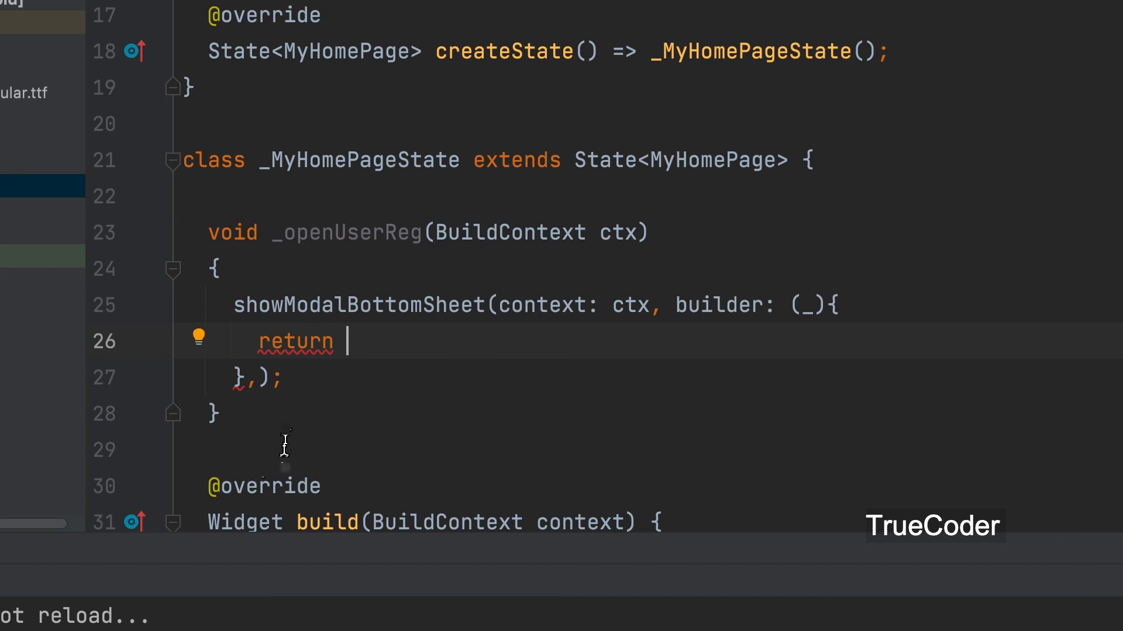
- Return UserReg(); from the builder, then bring the AppBar's IconButton back into view
text(U)
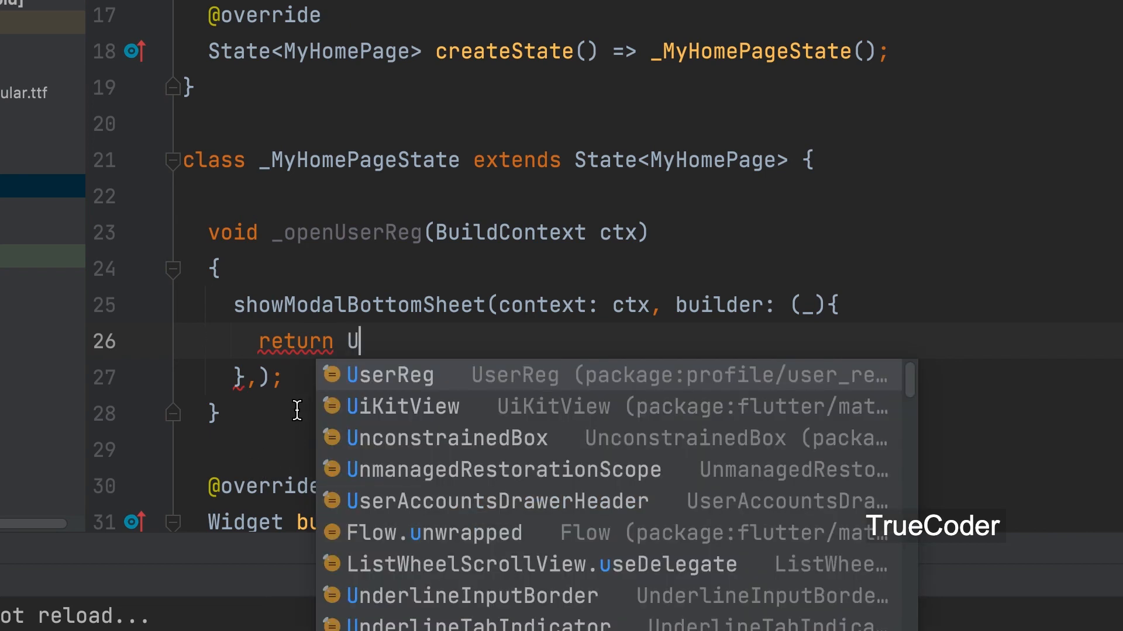
click(390, 374)
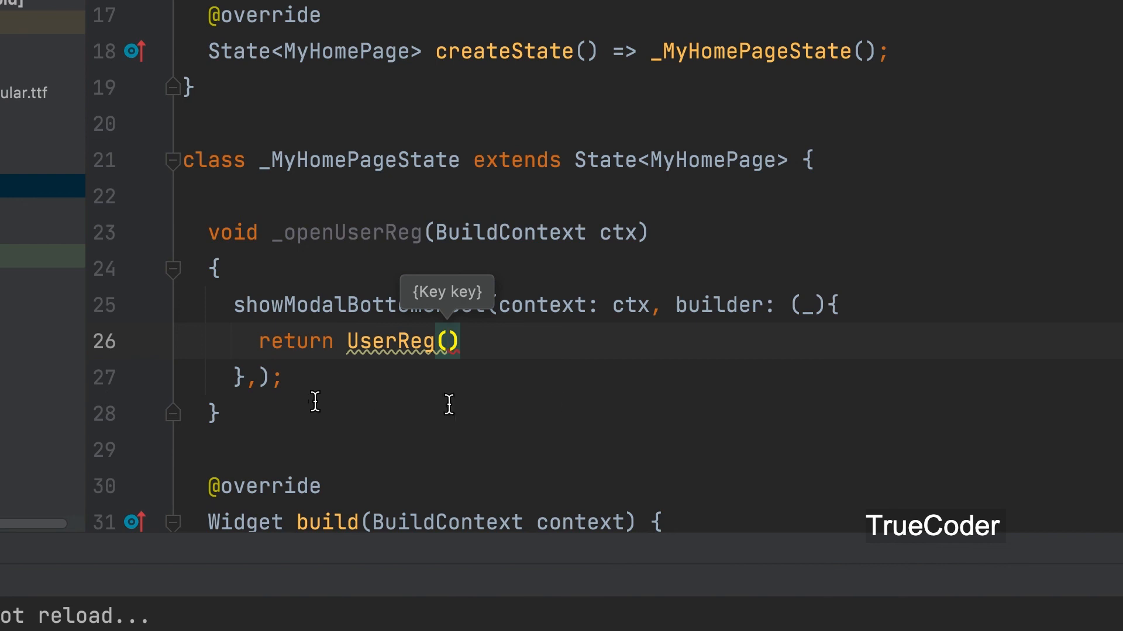
text(;)
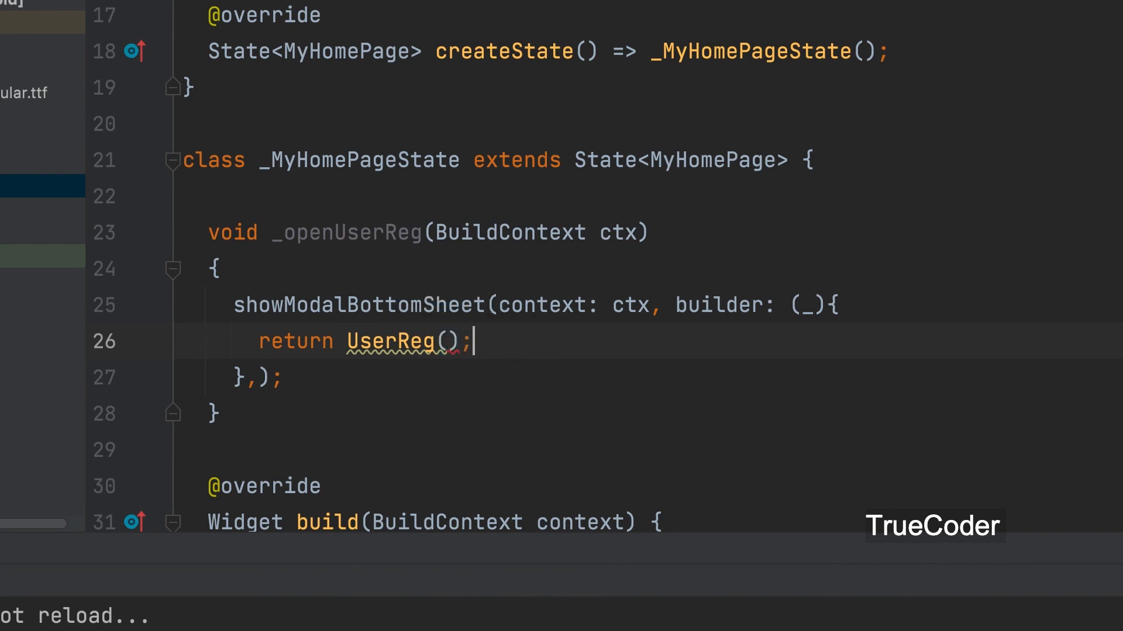
mouse_move(580, 418)
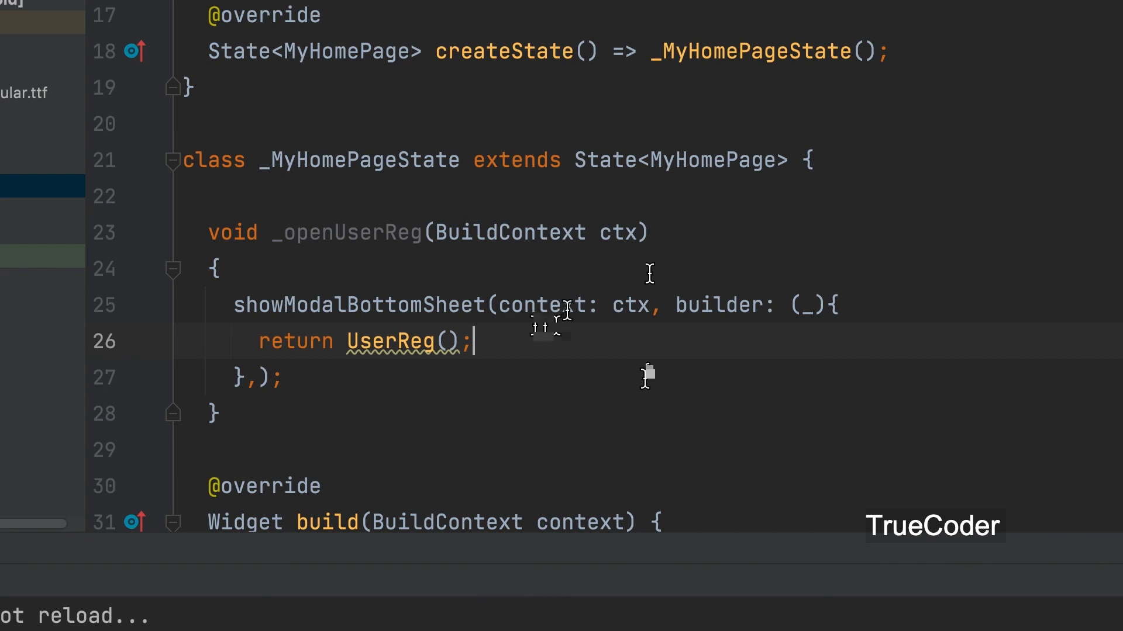
scroll(down, 3)
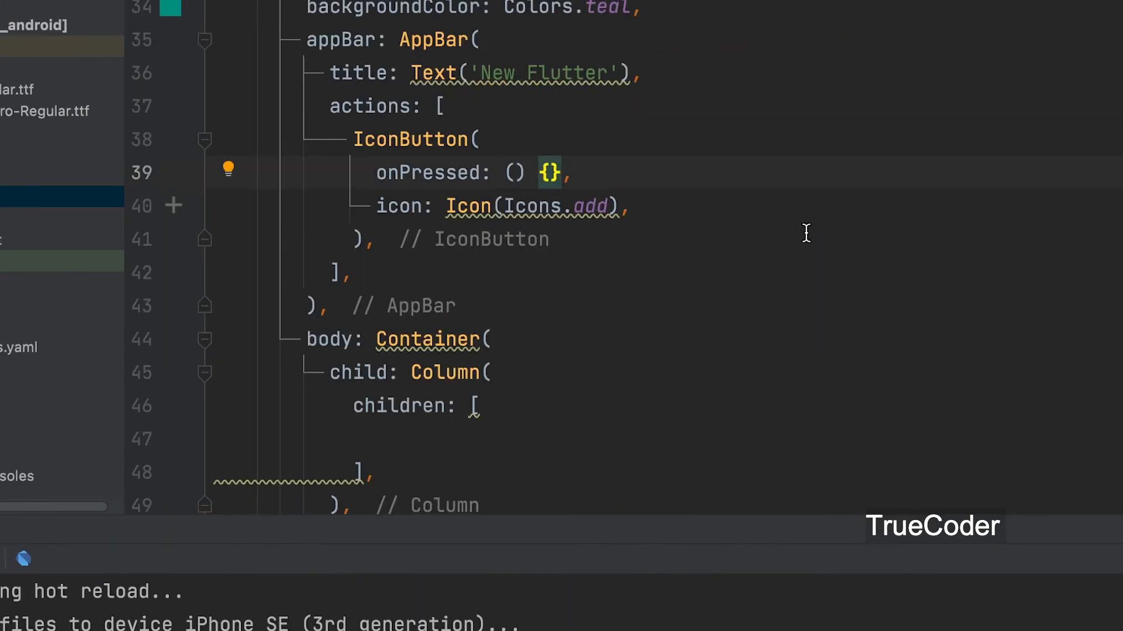
- Change the IconButton's onPressed to () => _openUserReg(context)
text(=>)
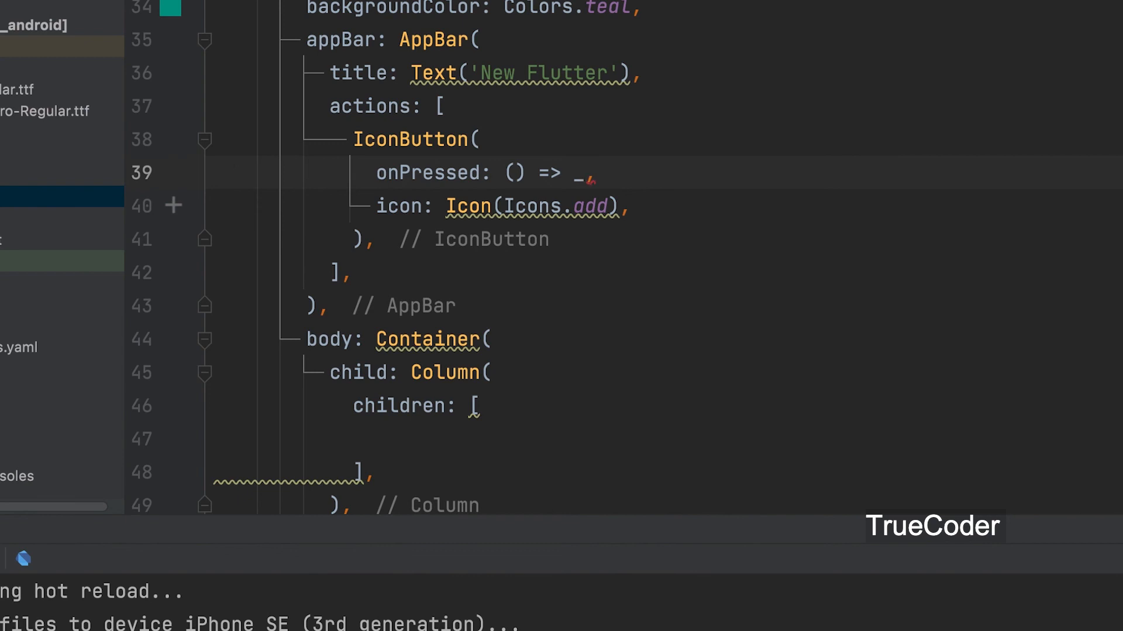
text(_)
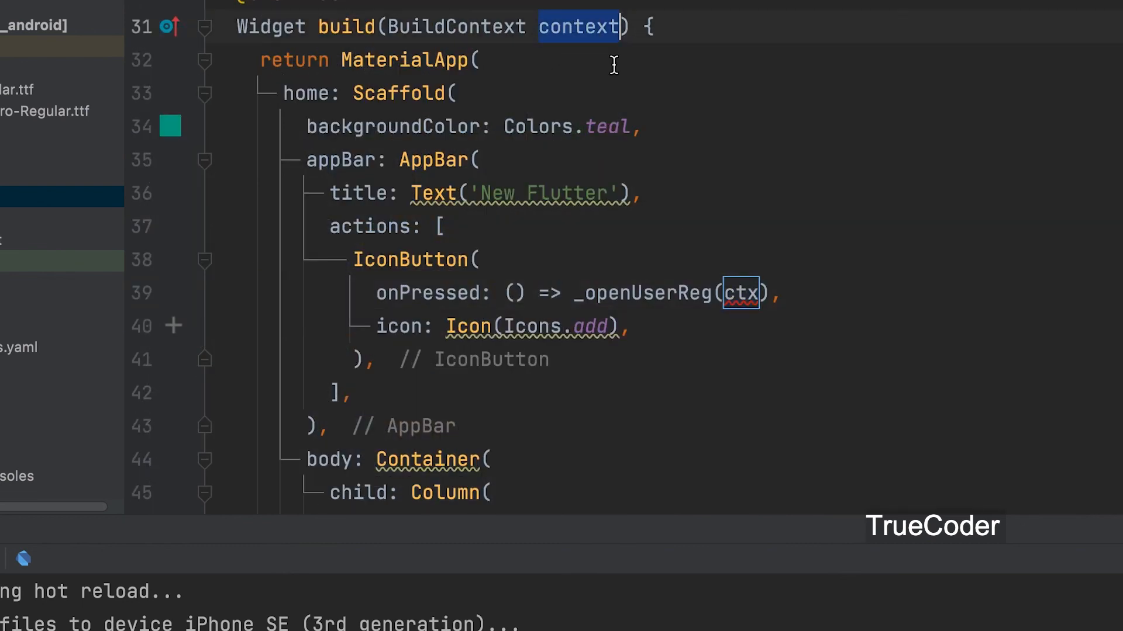
text(context),)
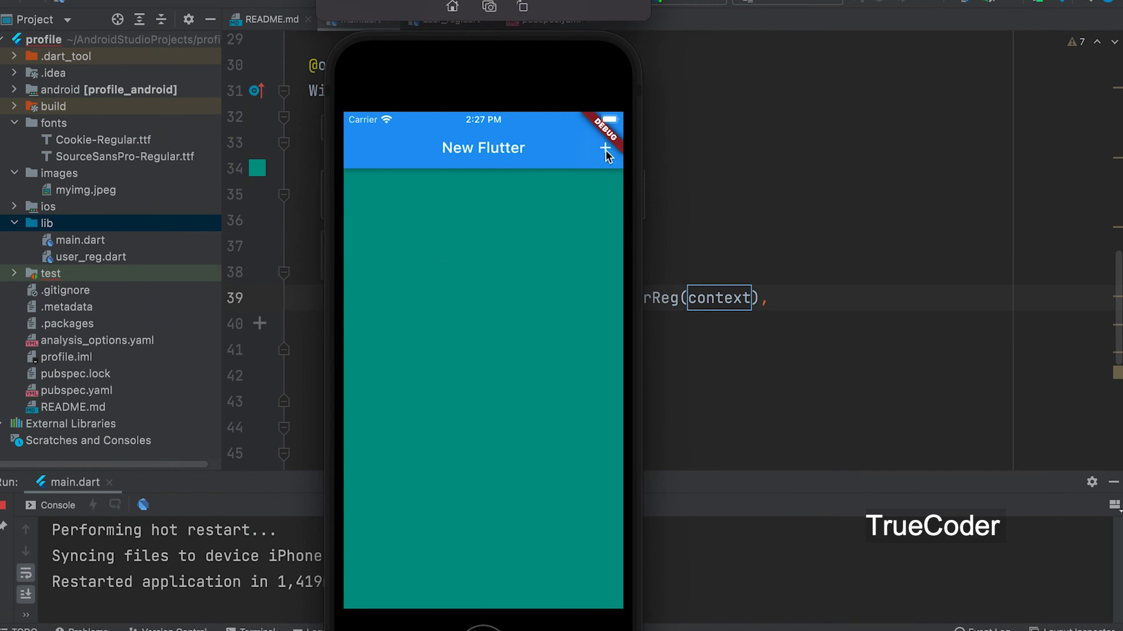
- Tap the + icon so the bottom sheet shows Name, Age and the Save Data button
click(605, 149)
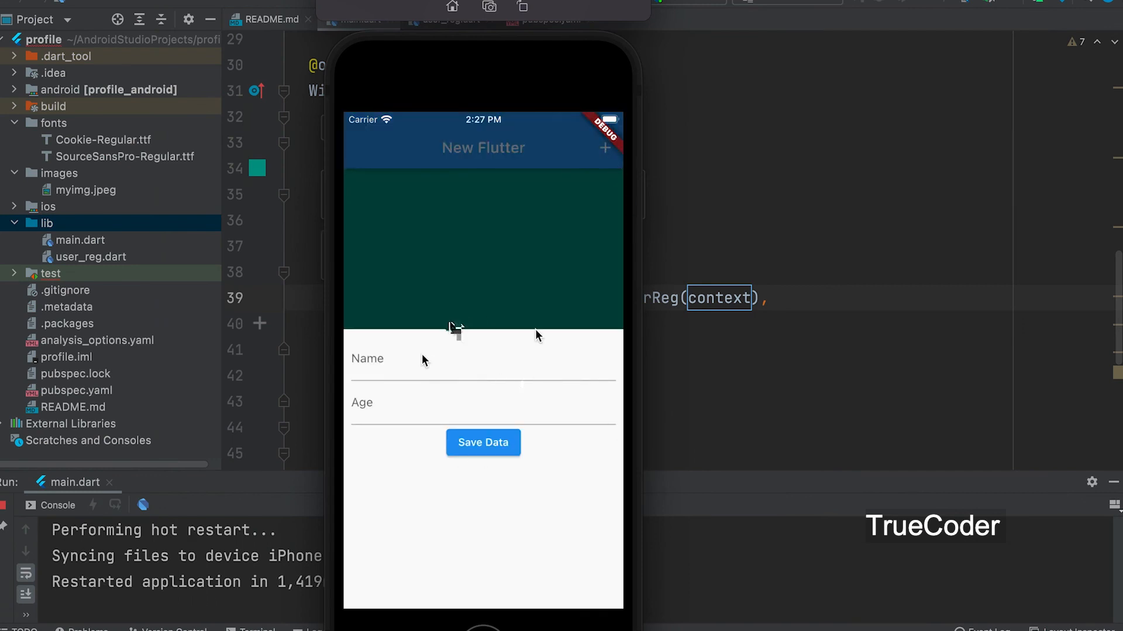